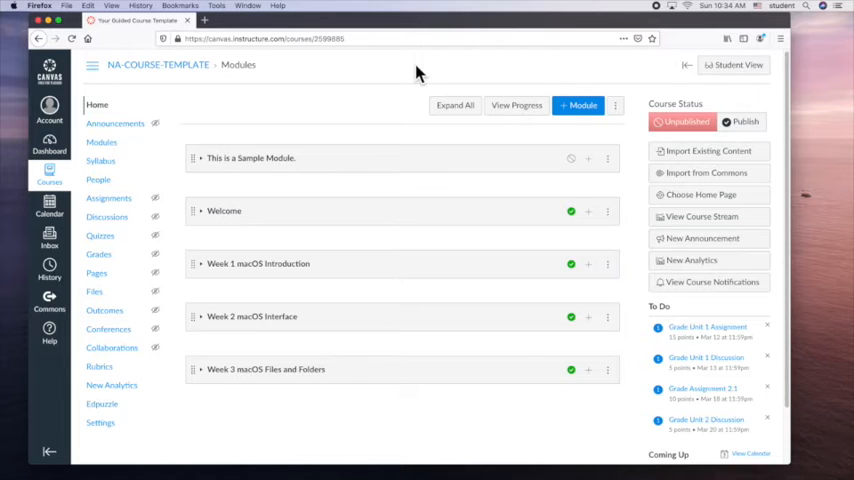
{"action": "mouse_move", "coordinate": [416, 132]}
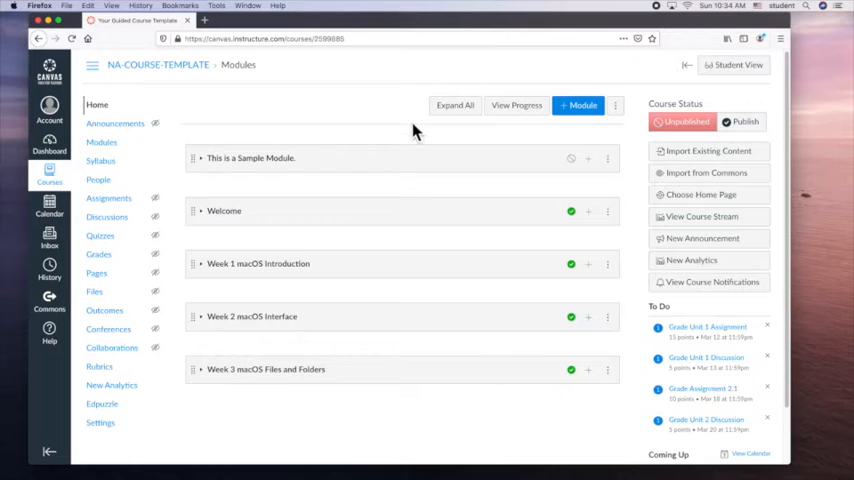
{"action": "mouse_move", "coordinate": [304, 126]}
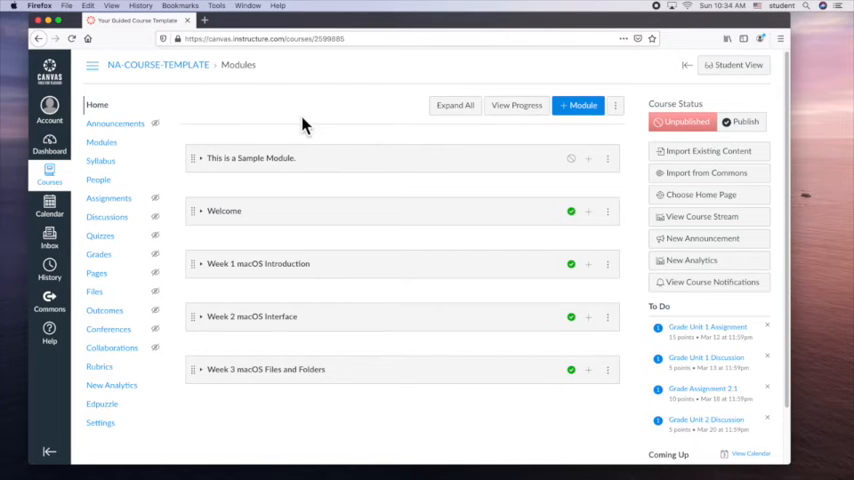
{"action": "mouse_move", "coordinate": [308, 126]}
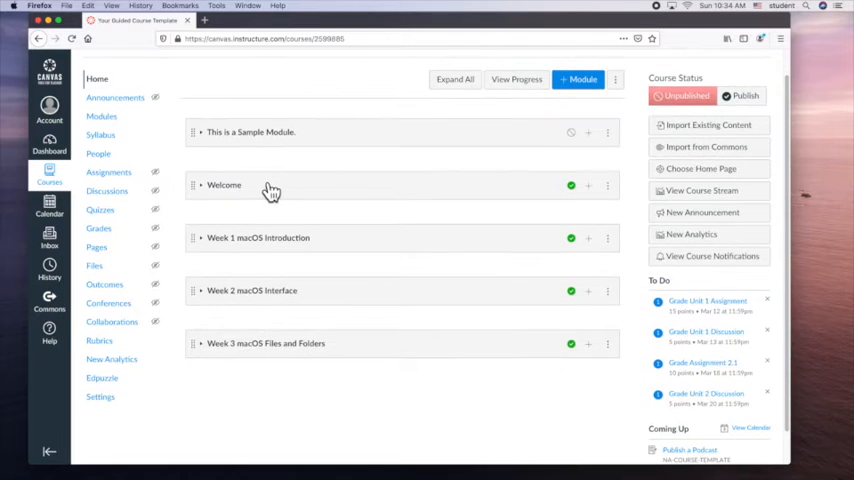
{"action": "mouse_move", "coordinate": [252, 348]}
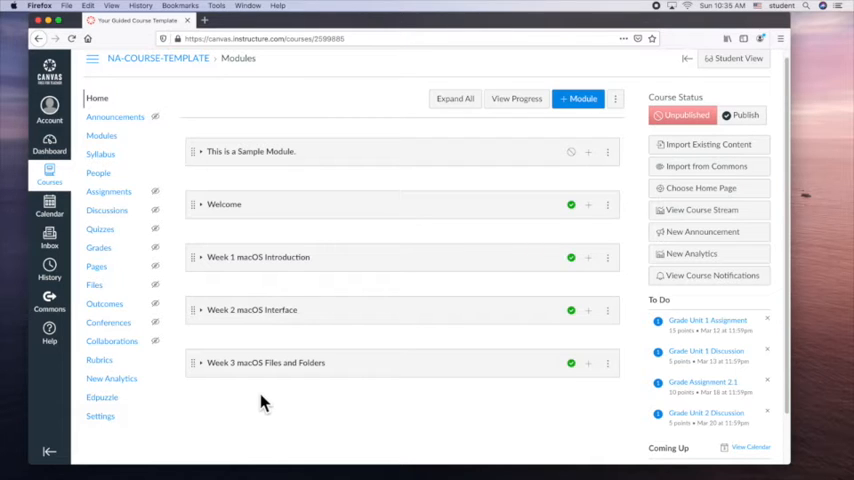
{"action": "mouse_move", "coordinate": [252, 180]}
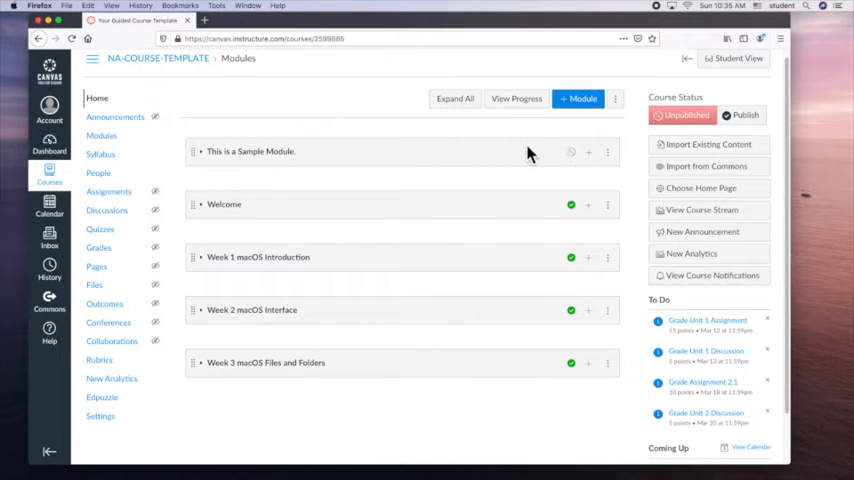
{"action": "mouse_move", "coordinate": [556, 126]}
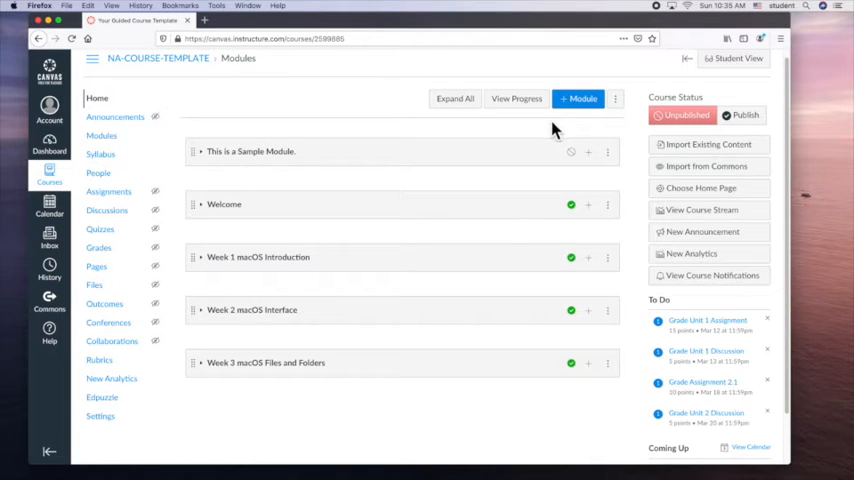
{"action": "mouse_move", "coordinate": [106, 158]}
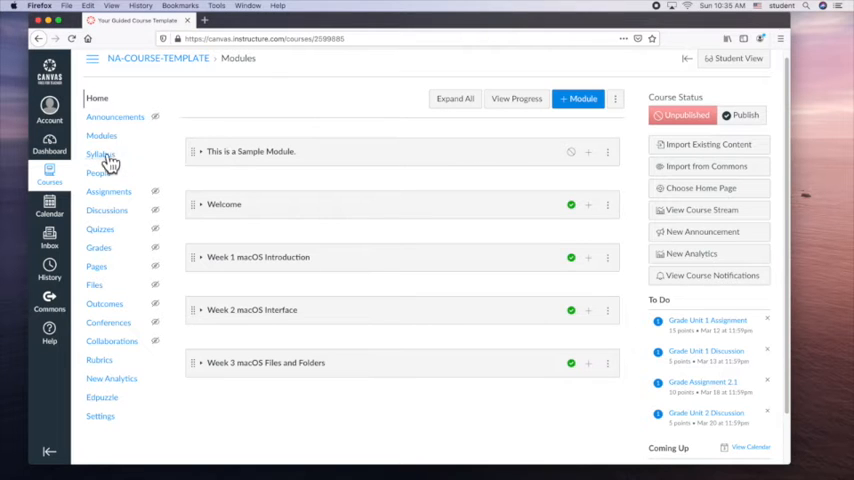
{"action": "mouse_move", "coordinate": [580, 104]}
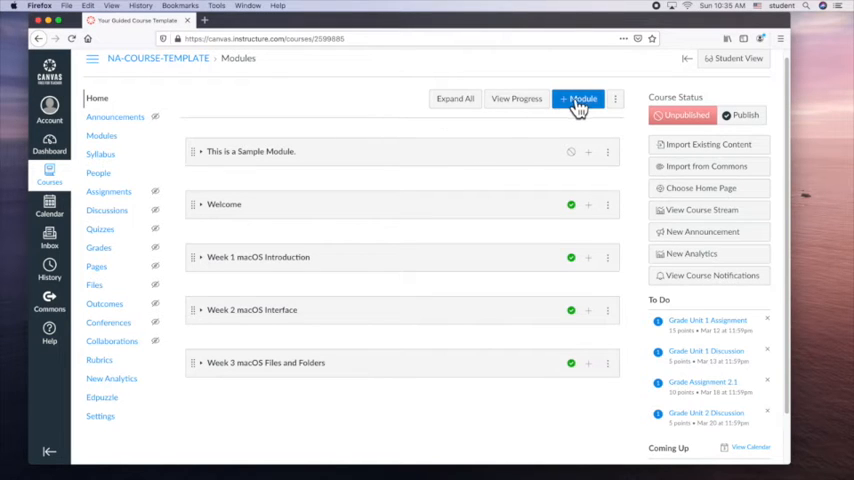
Step: Start a new module and enter 'Week 16 Final Assignment' as its name
{"action": "left_click", "coordinate": [580, 98]}
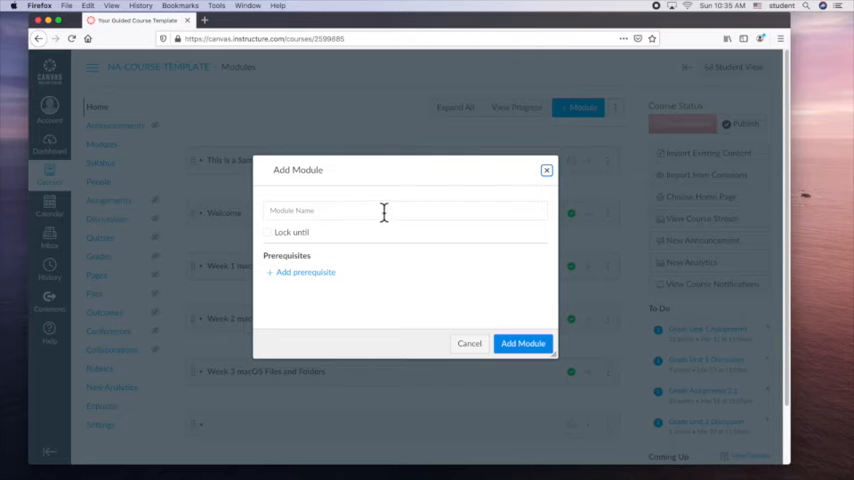
{"action": "left_click", "coordinate": [384, 210]}
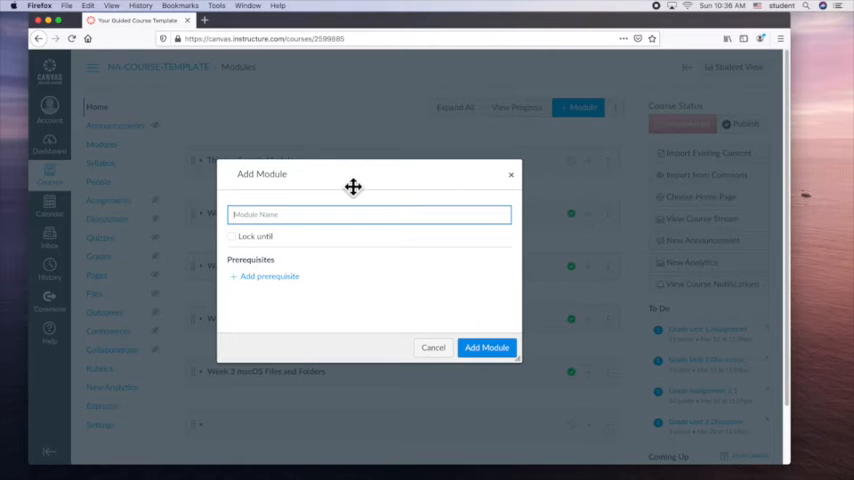
{"action": "type", "text": "Week 16 Fan"}
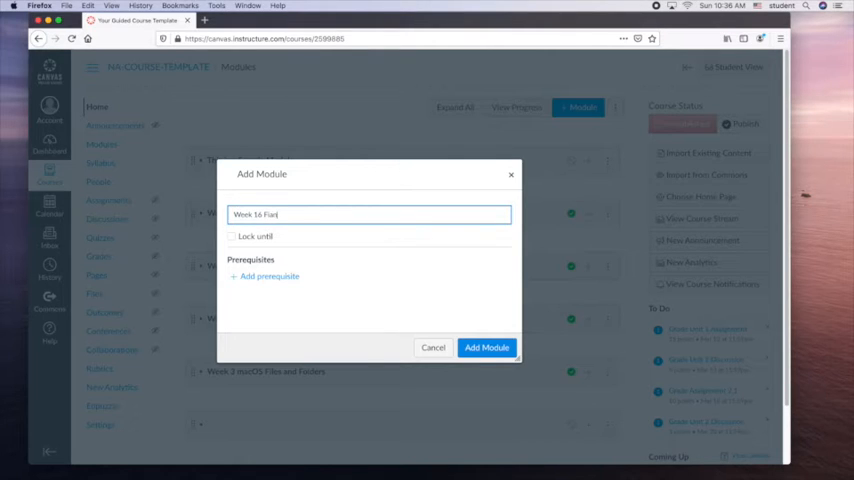
{"action": "type", "text": "Final"}
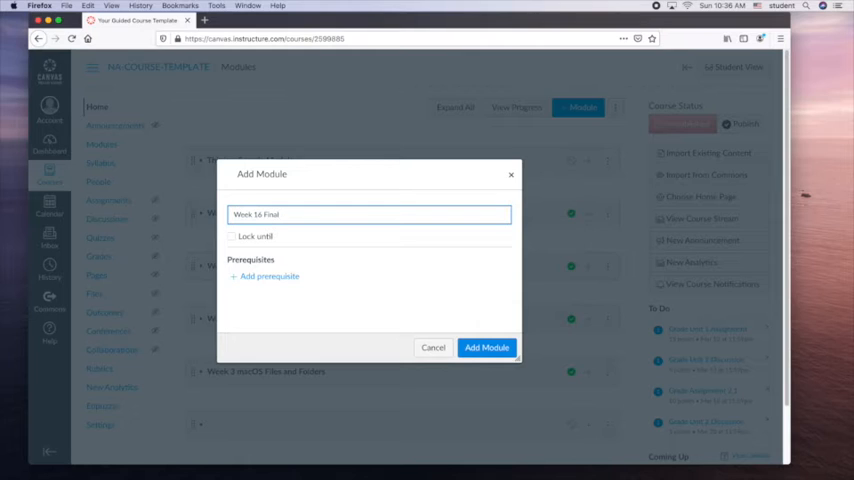
{"action": "type", "text": "Ad"}
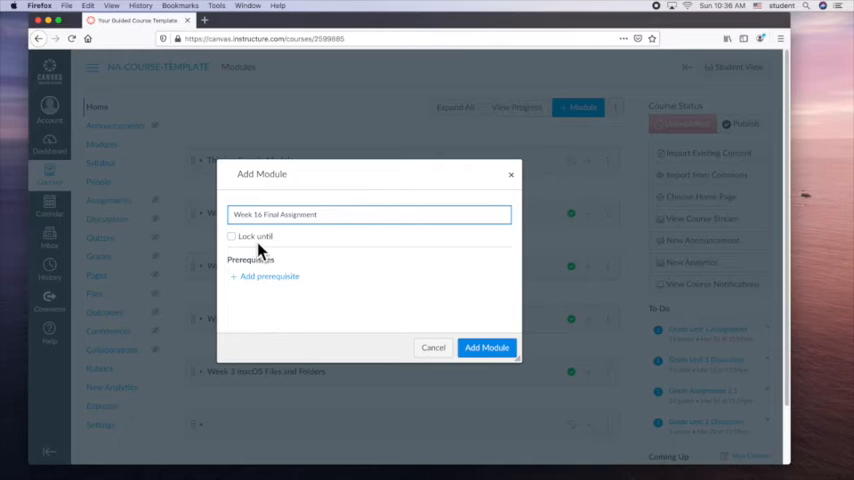
Step: Enable 'Lock until' and choose April 1, 2023 as the unlock date
{"action": "left_click", "coordinate": [232, 236]}
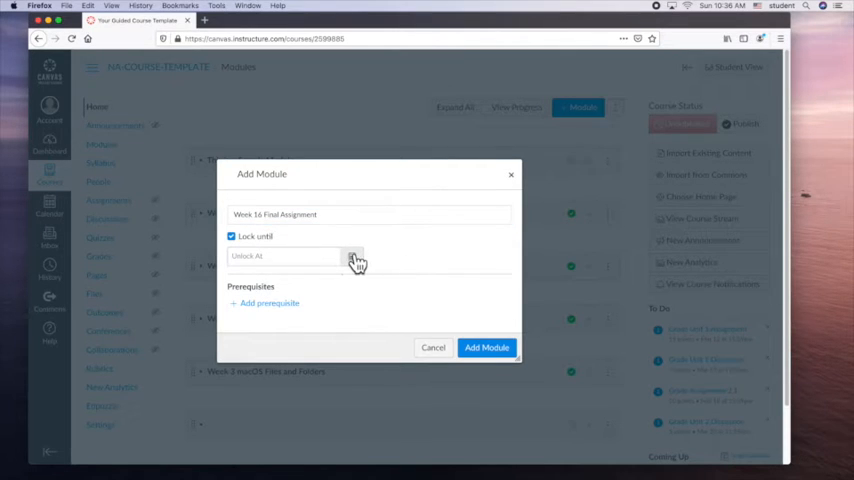
{"action": "left_click", "coordinate": [352, 258]}
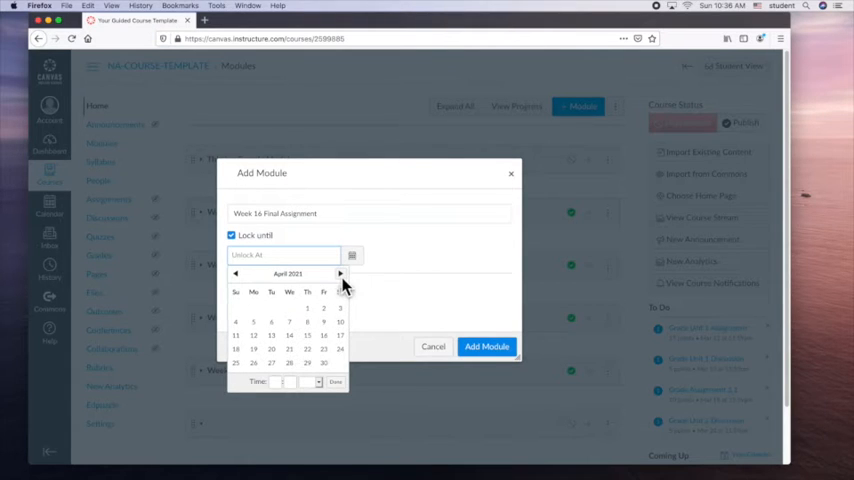
{"action": "left_click", "coordinate": [308, 308]}
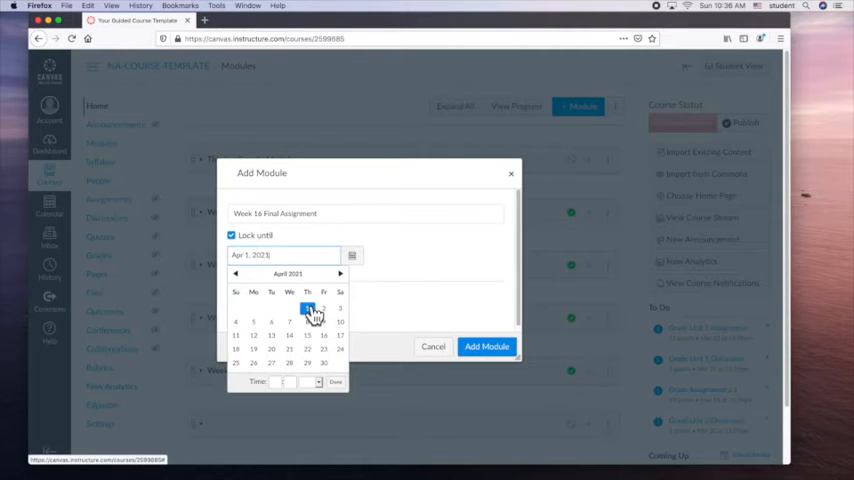
{"action": "left_click", "coordinate": [308, 308]}
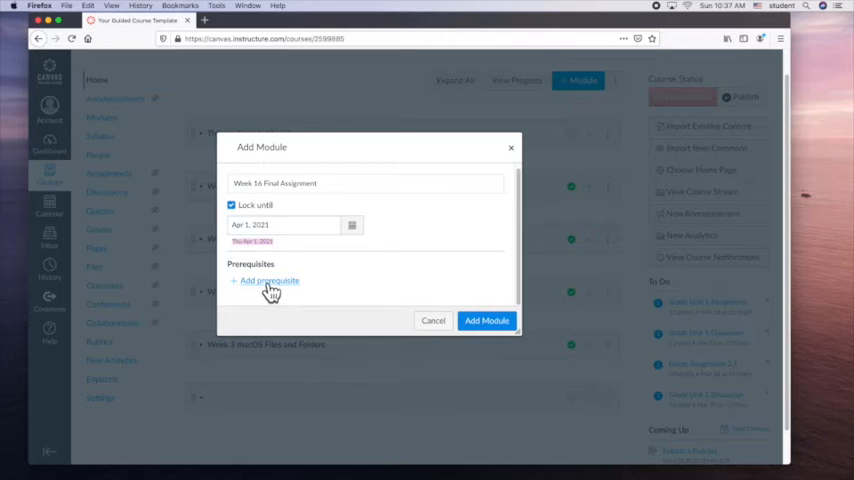
{"action": "left_click", "coordinate": [264, 280]}
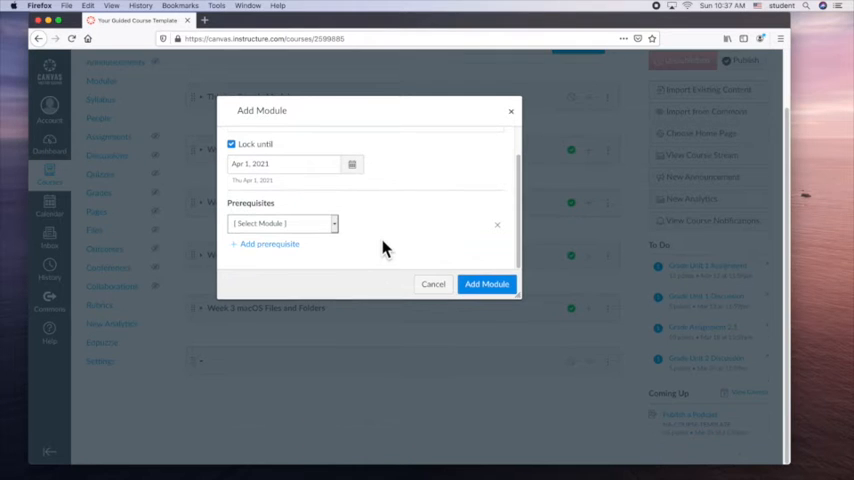
{"action": "type", "text": "Week 16 Final Assignment"}
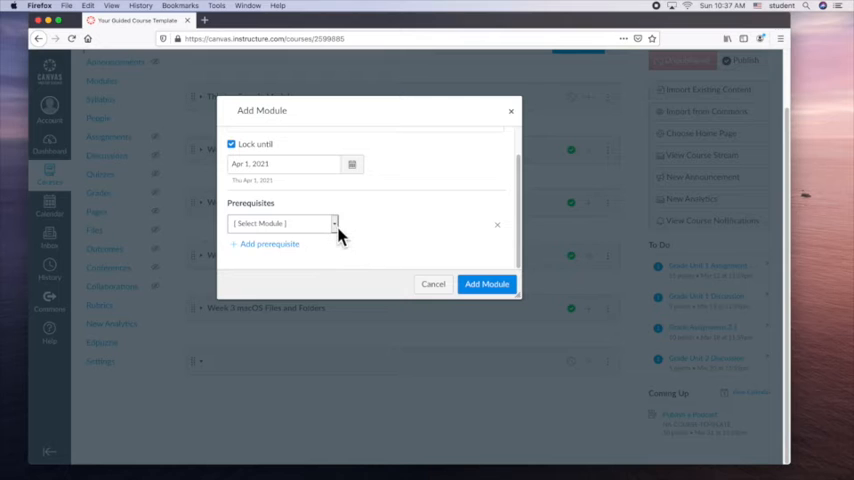
{"action": "left_click", "coordinate": [284, 224]}
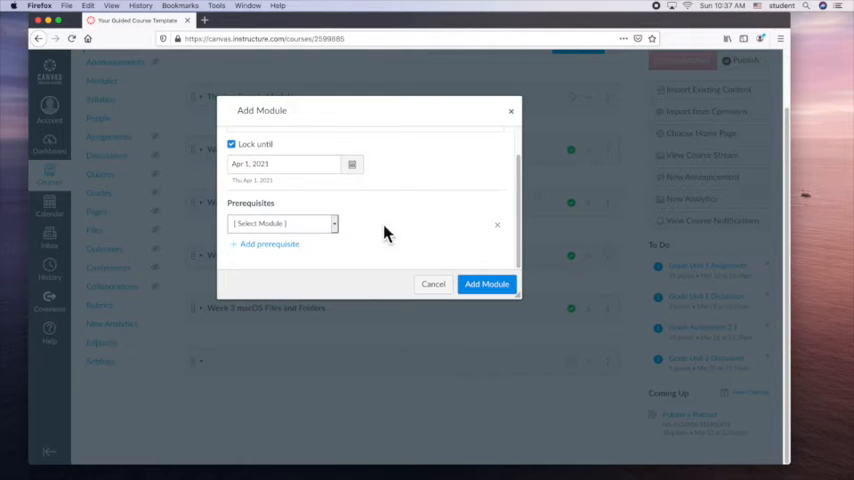
{"action": "left_click", "coordinate": [284, 224]}
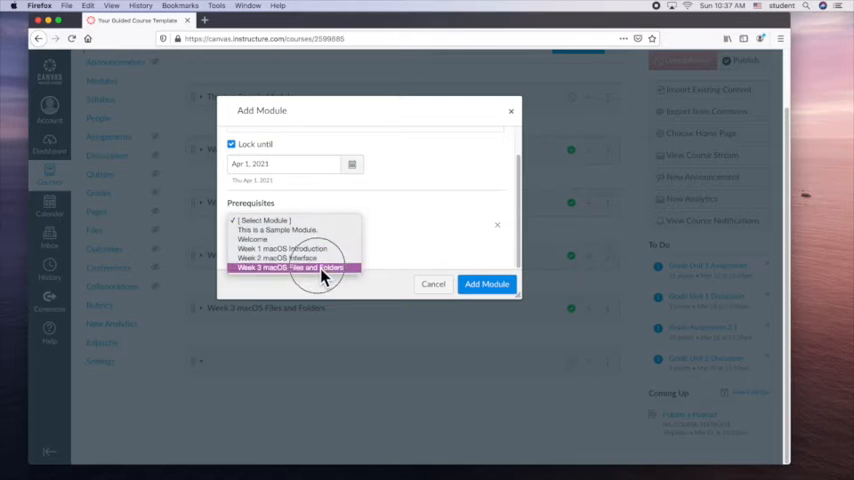
{"action": "left_click", "coordinate": [290, 268]}
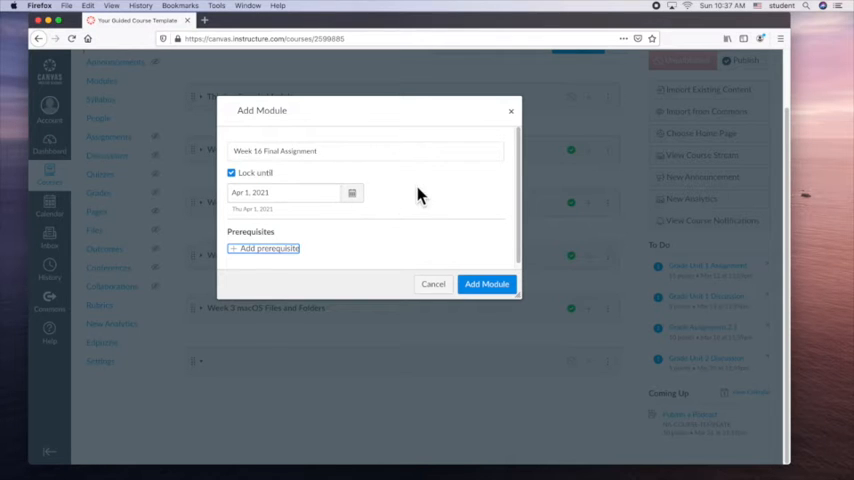
Step: Confirm Add Module so Week 16 Final Assignment appears at the bottom of the list
{"action": "left_click", "coordinate": [486, 284]}
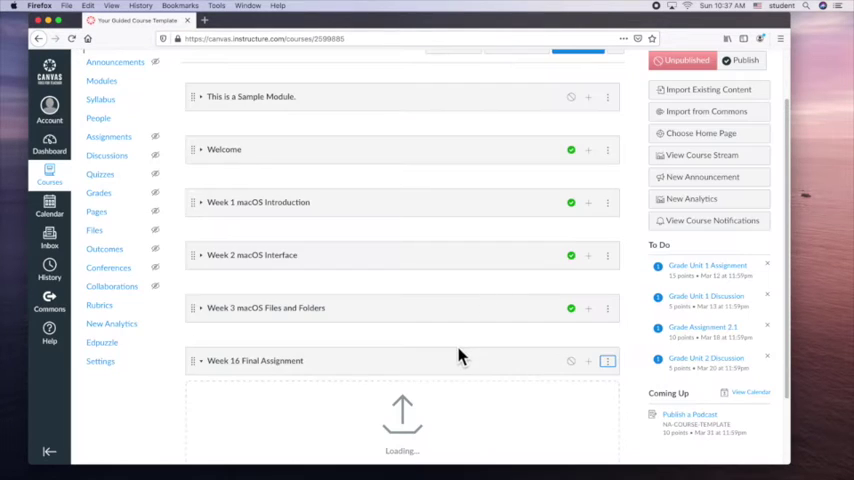
{"action": "scroll", "scroll_direction": "down", "scroll_amount": 3}
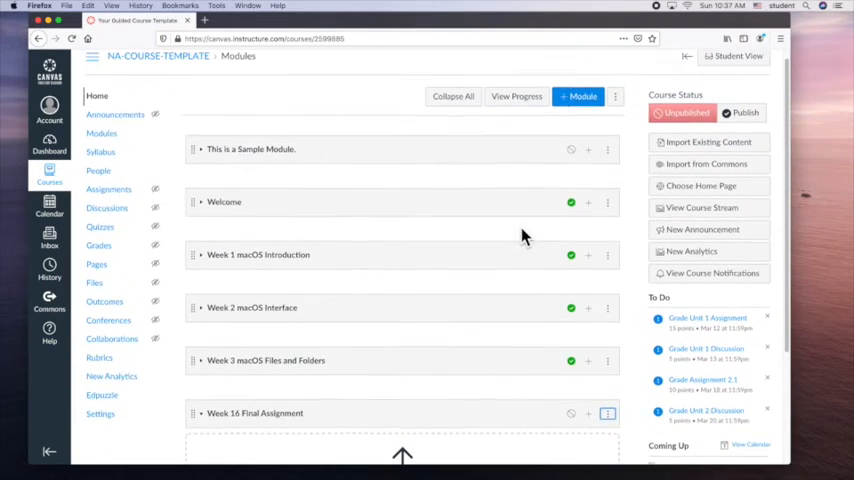
Step: Create another module named Week 15 Prep for Final Class
{"action": "left_click", "coordinate": [576, 96]}
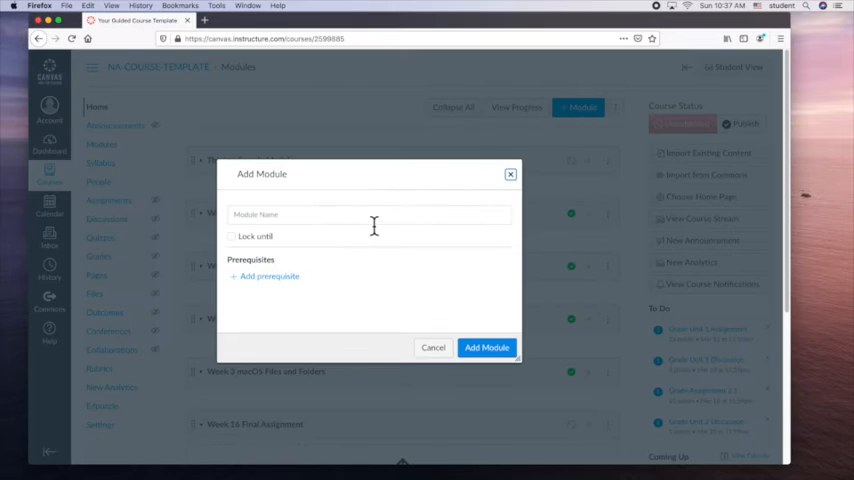
{"action": "type", "text": "Week 15 Prep for Final Class"}
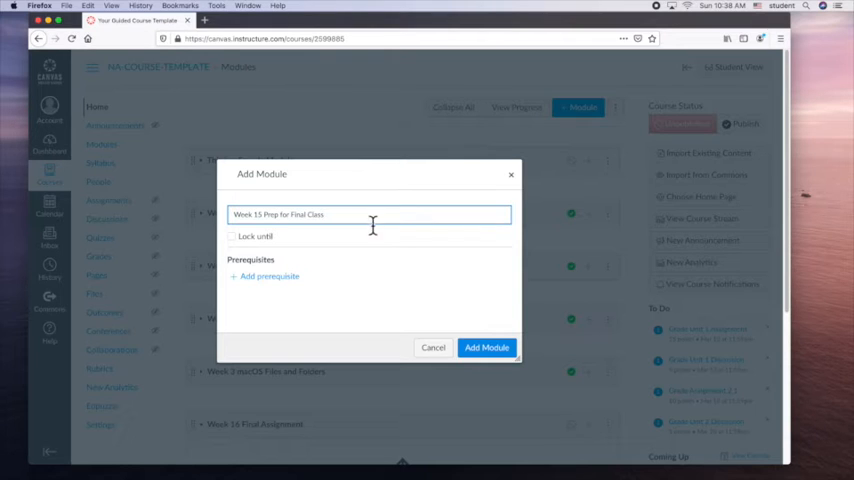
{"action": "left_click", "coordinate": [486, 348]}
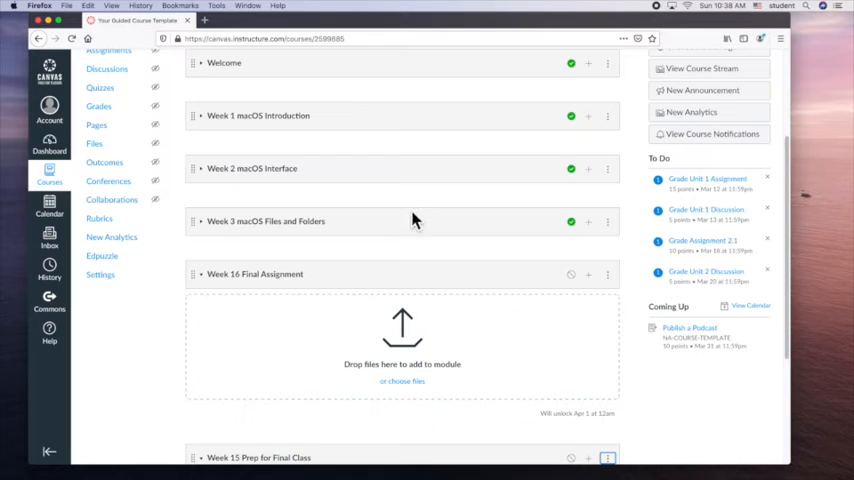
Step: Drag Week 15 Prep for Final Class above Week 16 Final Assignment in the module order
{"action": "scroll", "scroll_direction": "down", "scroll_amount": 3}
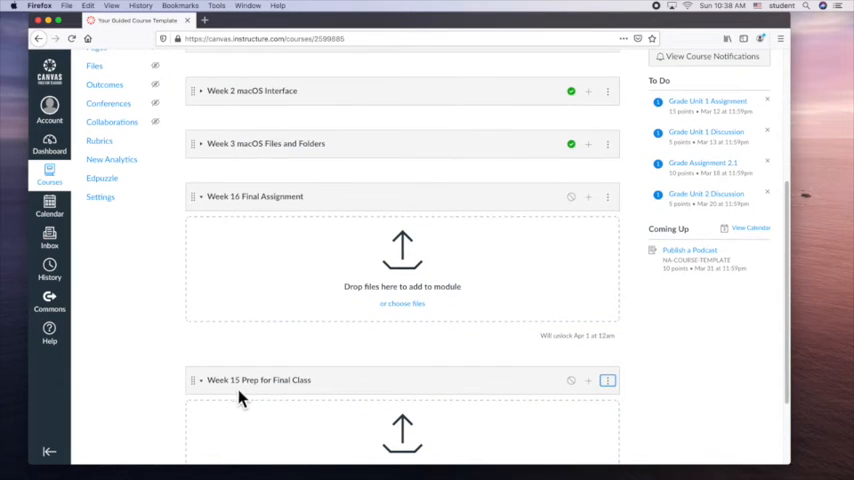
{"action": "scroll", "scroll_direction": "down", "scroll_amount": 3}
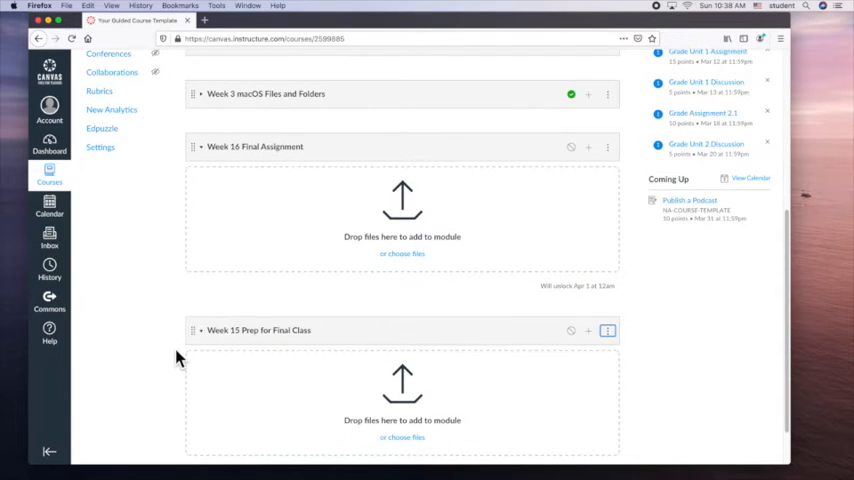
{"action": "scroll", "scroll_direction": "down", "scroll_amount": 3}
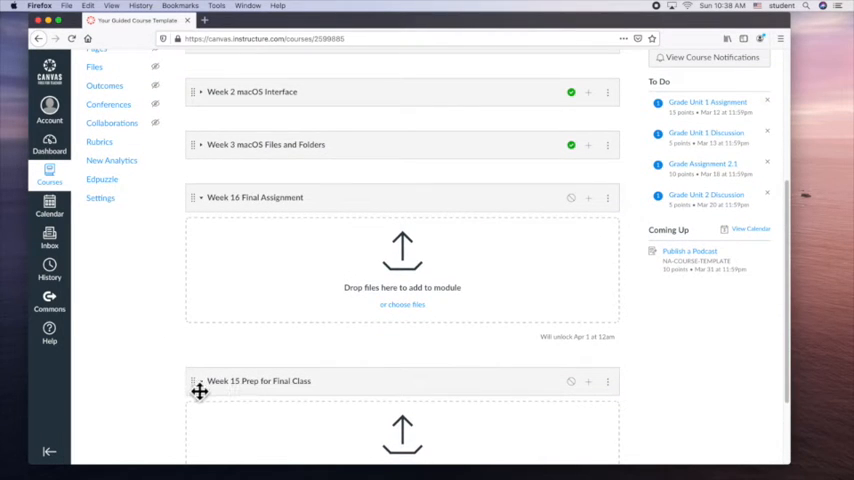
{"action": "left_click_drag", "start_coordinate": [200, 392], "coordinate": [200, 196]}
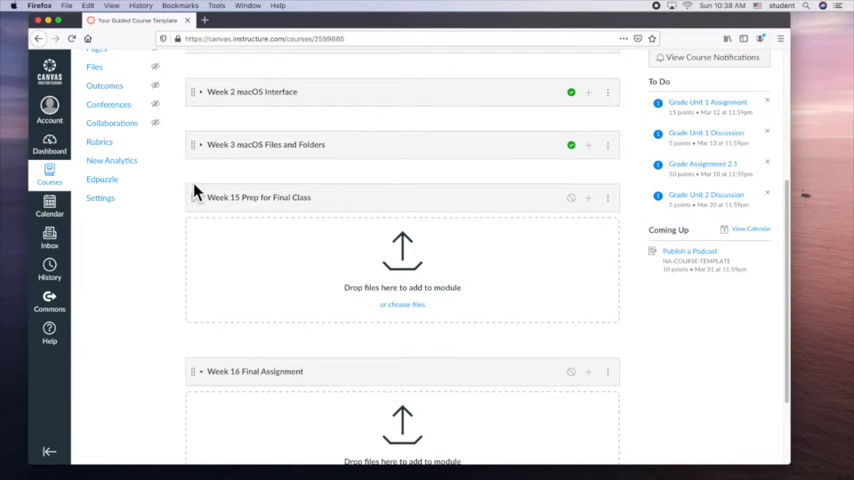
{"action": "scroll", "scroll_direction": "up", "scroll_amount": 3}
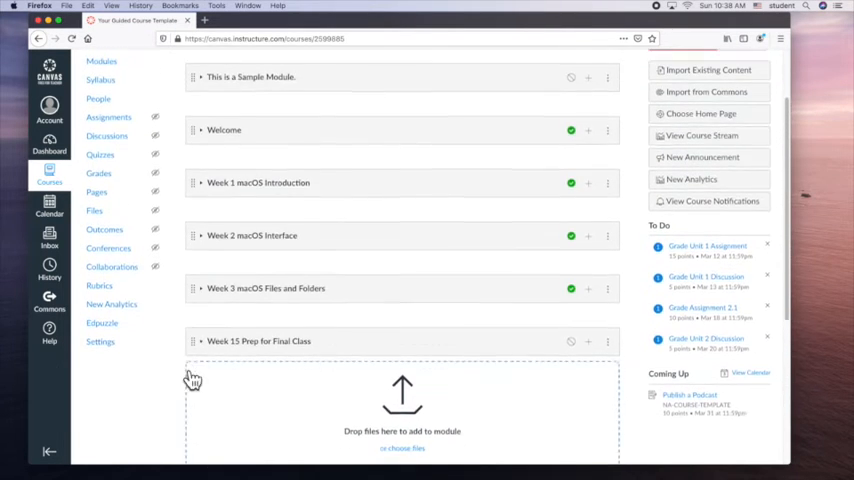
{"action": "scroll", "scroll_direction": "down", "scroll_amount": 3}
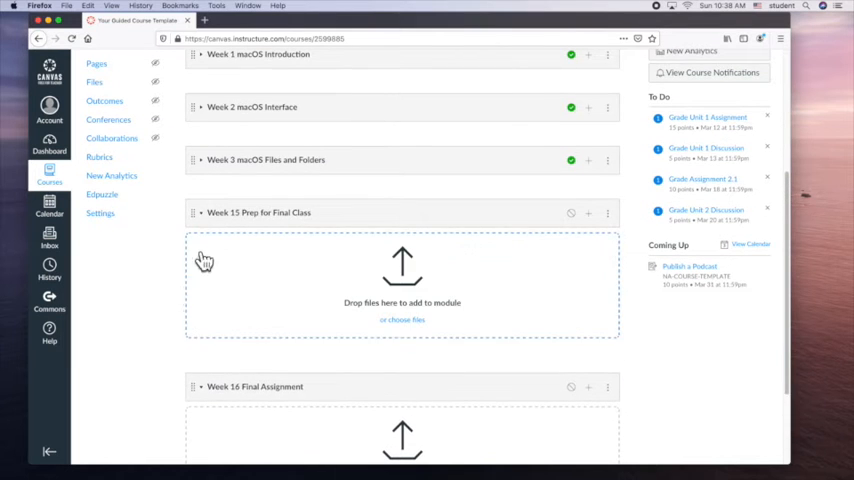
{"action": "mouse_move", "coordinate": [458, 308]}
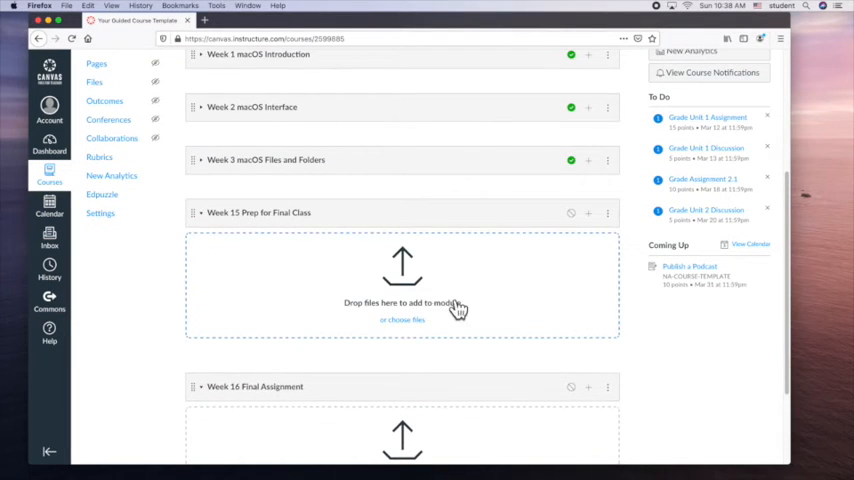
{"action": "scroll", "scroll_direction": "down", "scroll_amount": 3}
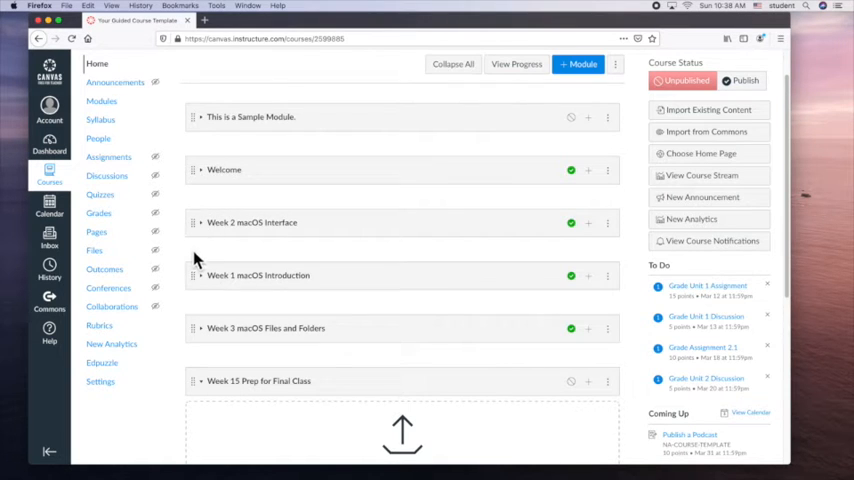
{"action": "mouse_move", "coordinate": [232, 246]}
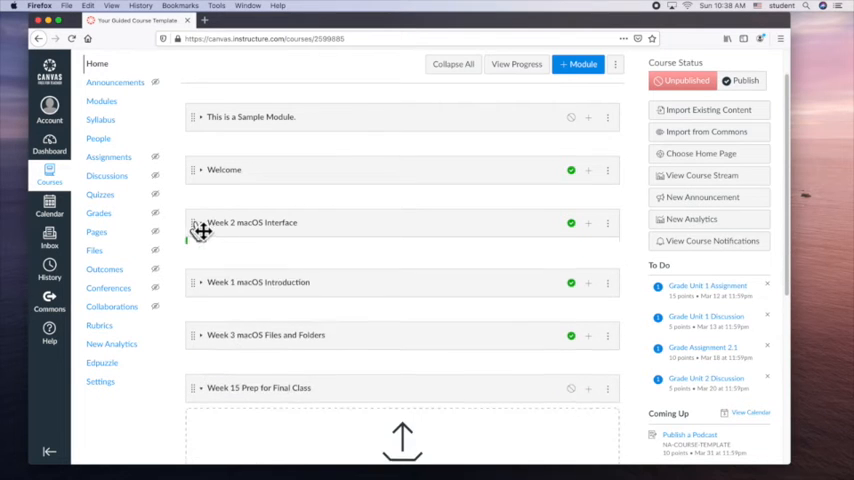
{"action": "scroll", "scroll_direction": "down", "scroll_amount": 3}
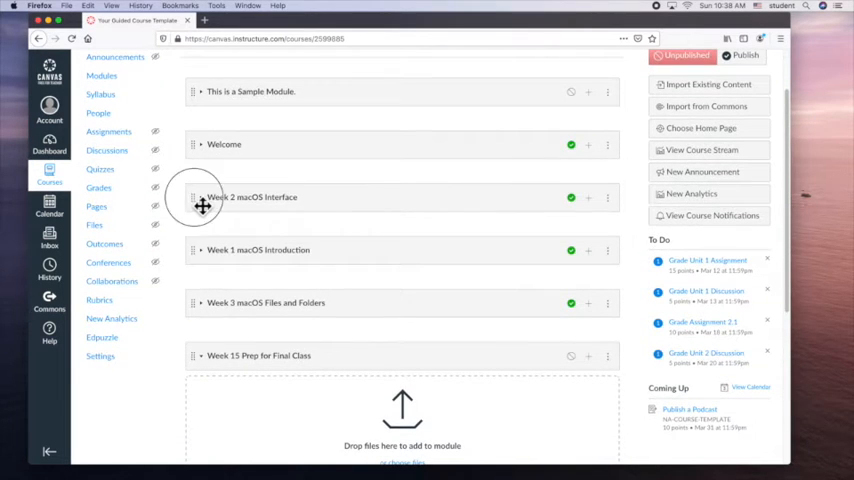
{"action": "scroll", "scroll_direction": "down", "scroll_amount": 3}
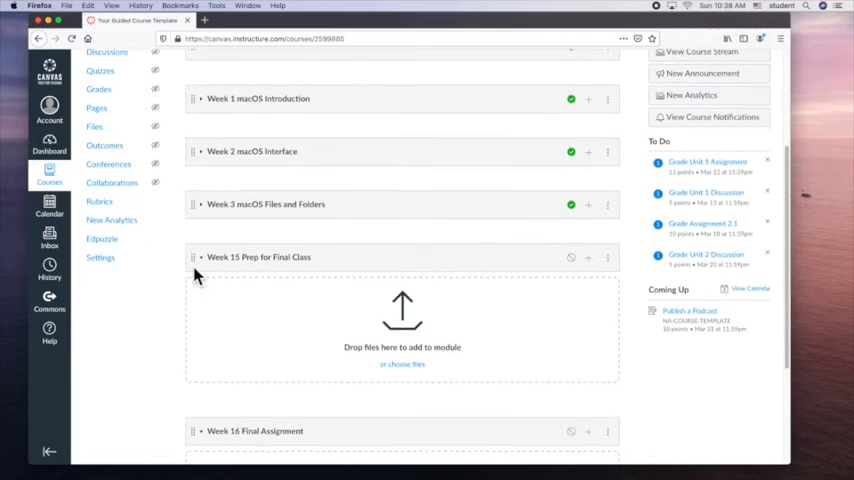
{"action": "scroll", "scroll_direction": "down", "scroll_amount": 3}
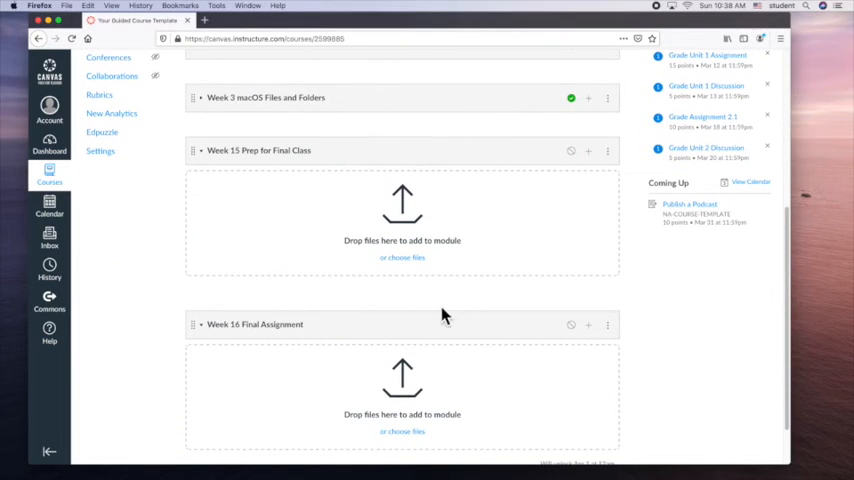
{"action": "mouse_move", "coordinate": [600, 176]}
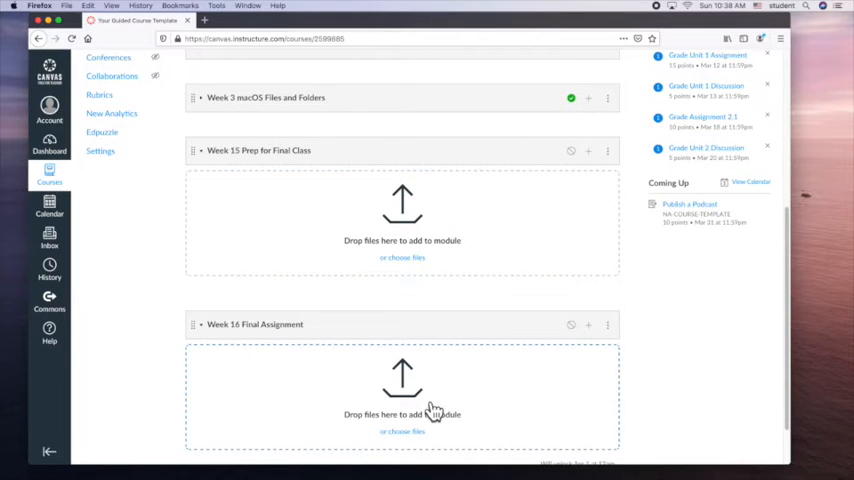
{"action": "scroll", "scroll_direction": "down", "scroll_amount": 3}
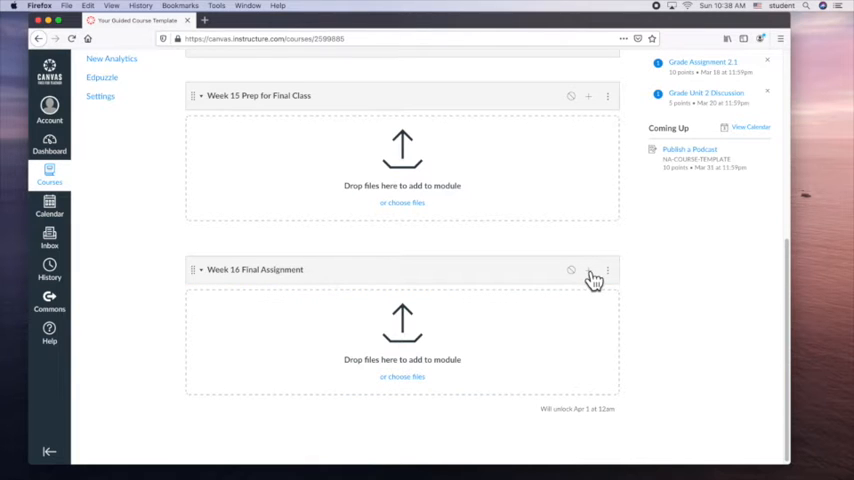
{"action": "left_click", "coordinate": [588, 268]}
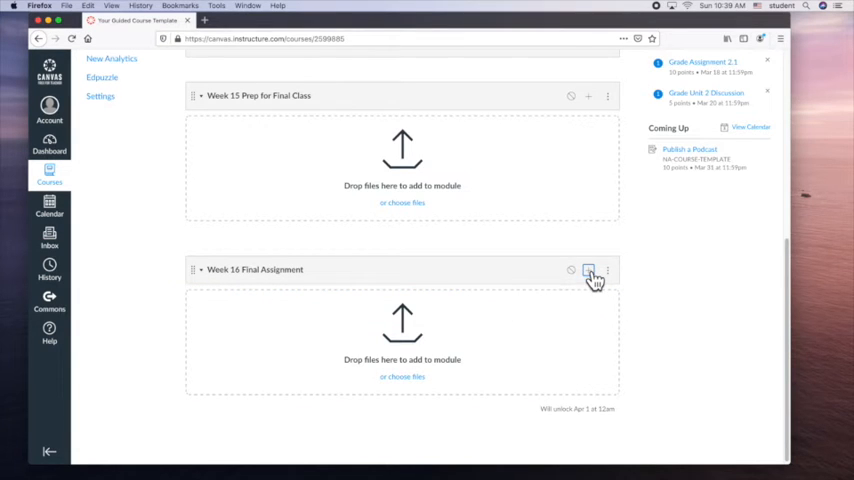
Step: Begin adding an item to Week 16 Final Assignment with the type set to Quiz
{"action": "left_click", "coordinate": [588, 270]}
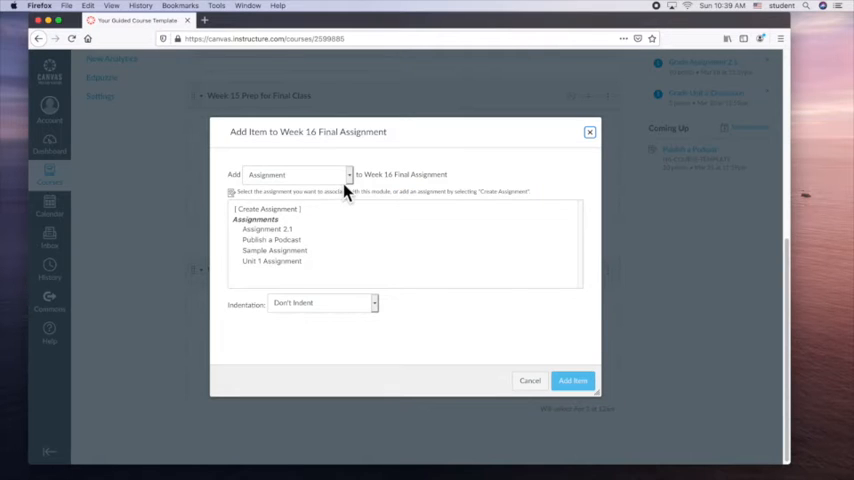
{"action": "left_click", "coordinate": [300, 174]}
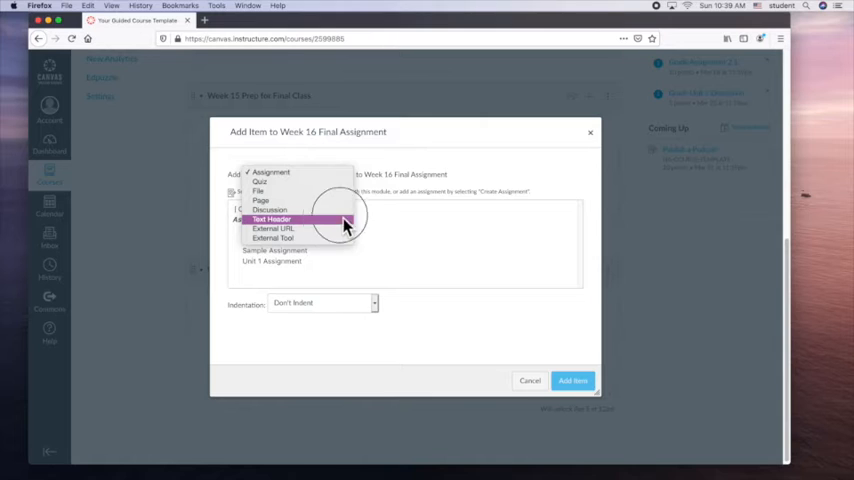
{"action": "left_click", "coordinate": [272, 172]}
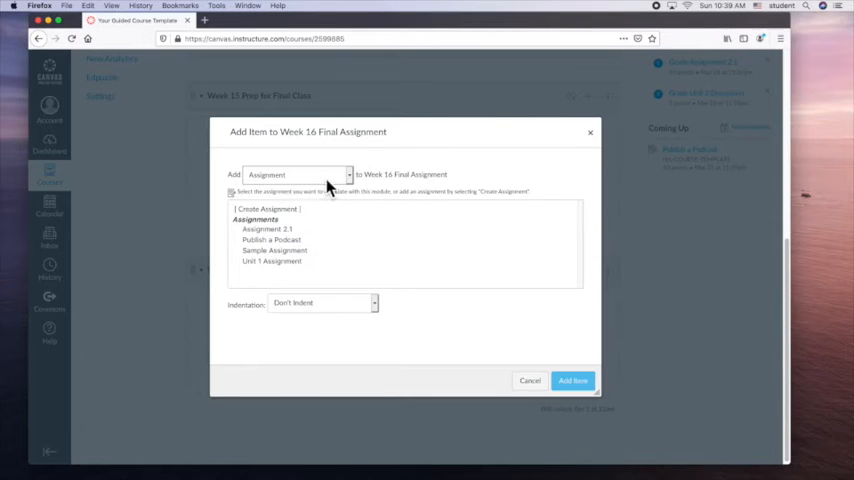
{"action": "left_click", "coordinate": [296, 174]}
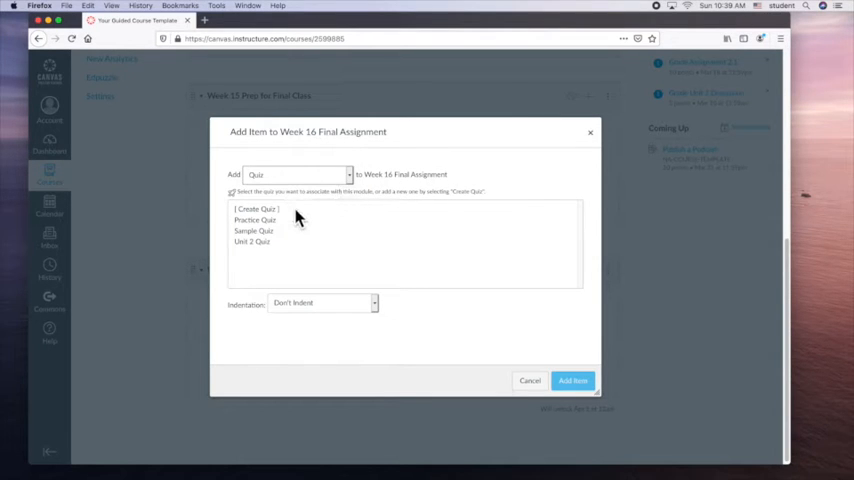
{"action": "mouse_move", "coordinate": [284, 230]}
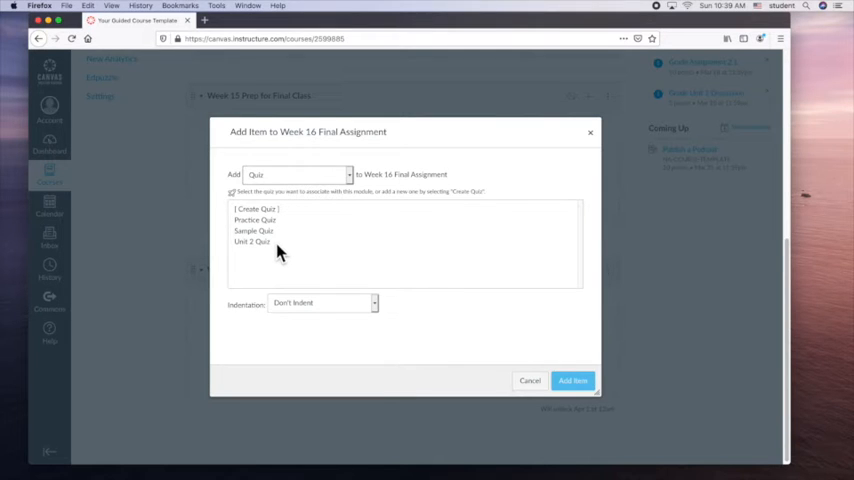
Step: Choose [Create Quiz] and start a quiz name with 'Final'
{"action": "left_click", "coordinate": [256, 208]}
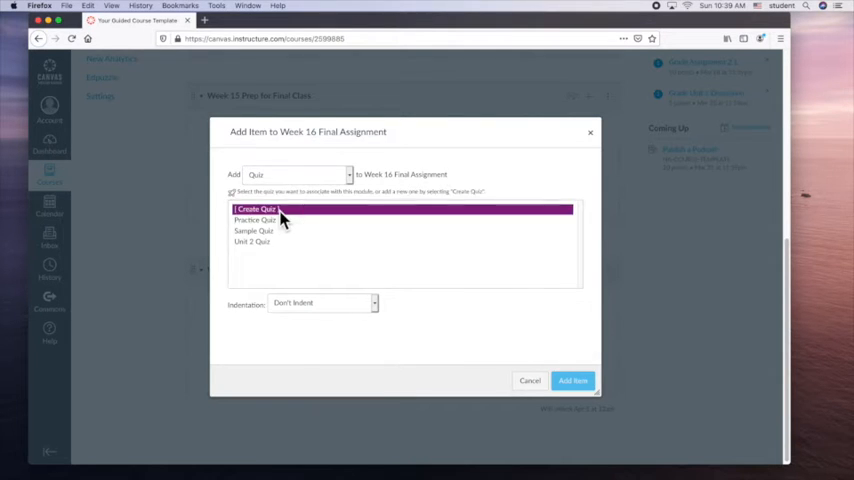
{"action": "left_click", "coordinate": [252, 210]}
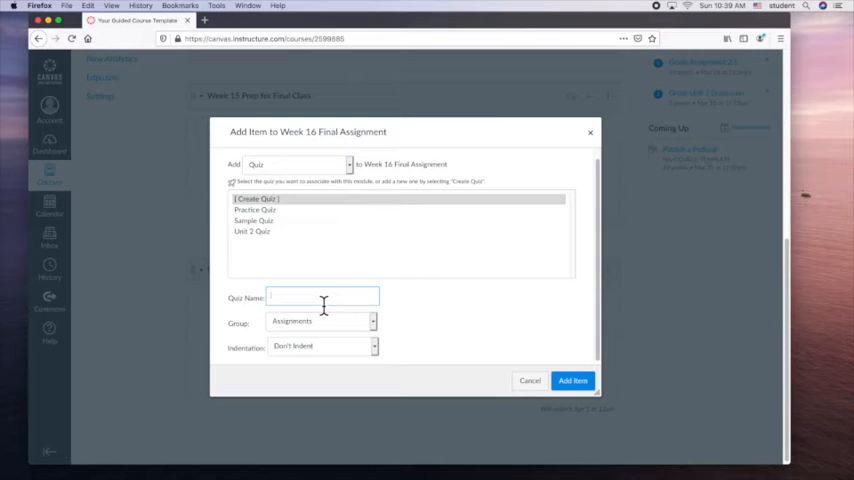
{"action": "type", "text": "Final"}
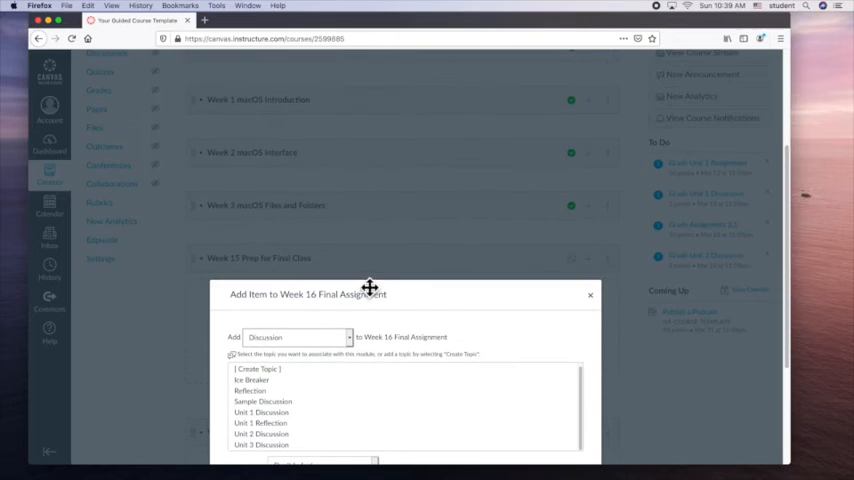
Step: Switch the item type to Discussion and select Unit 2 Discussion from the list
{"action": "left_click", "coordinate": [256, 254]}
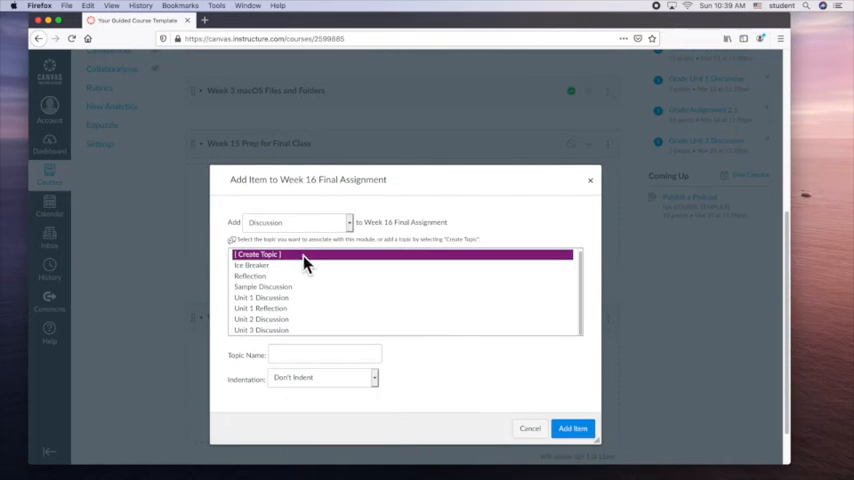
{"action": "left_click", "coordinate": [296, 222]}
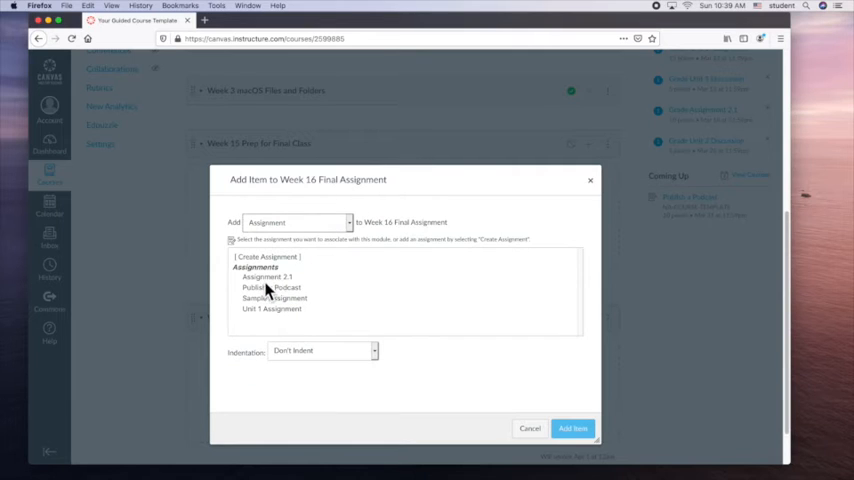
{"action": "mouse_move", "coordinate": [342, 300]}
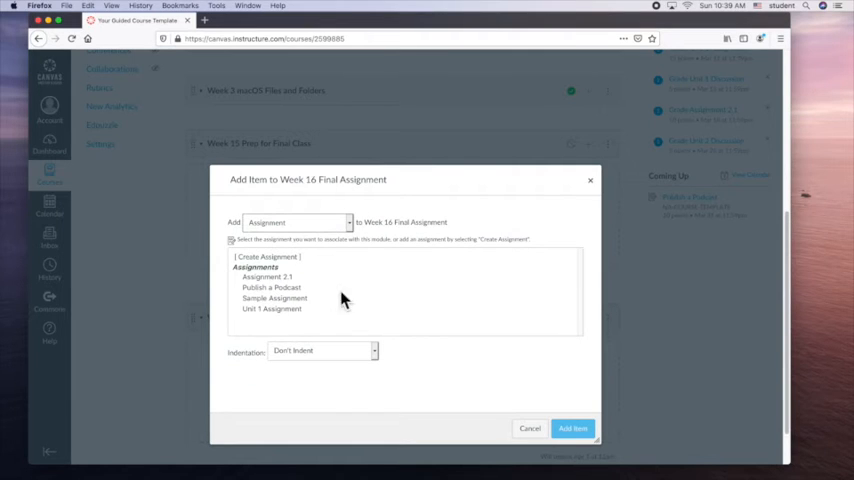
{"action": "mouse_move", "coordinate": [420, 228]}
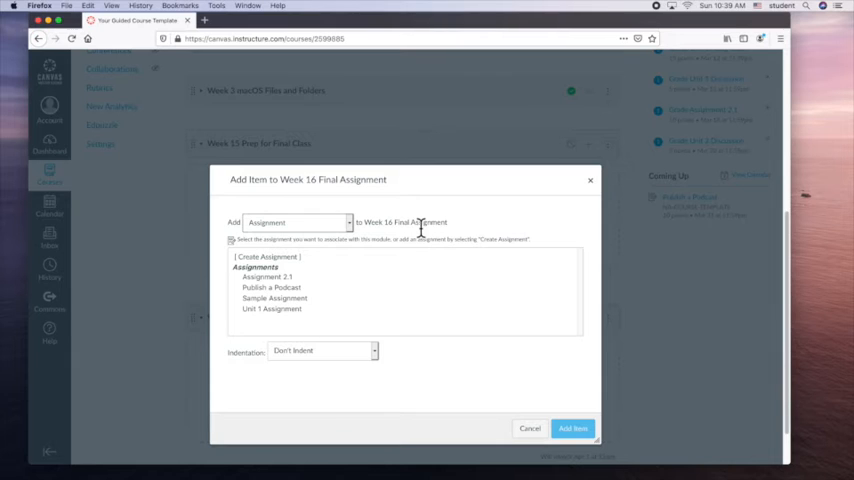
{"action": "mouse_move", "coordinate": [412, 232]}
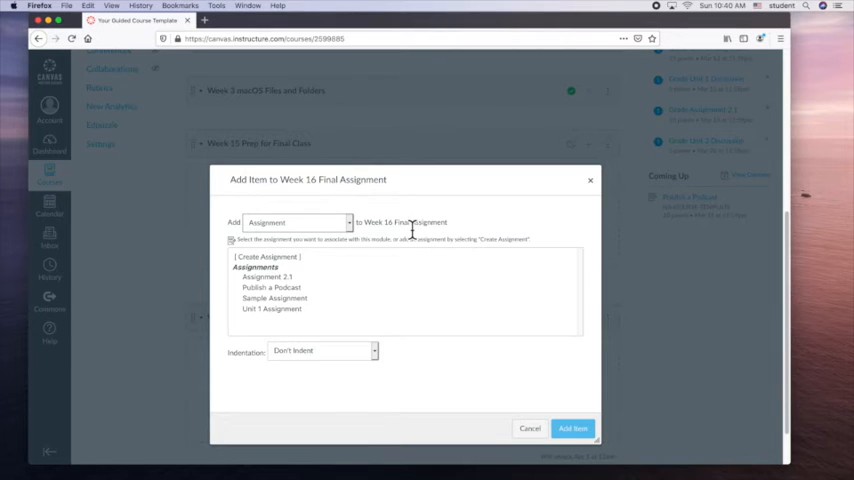
{"action": "left_click", "coordinate": [296, 222]}
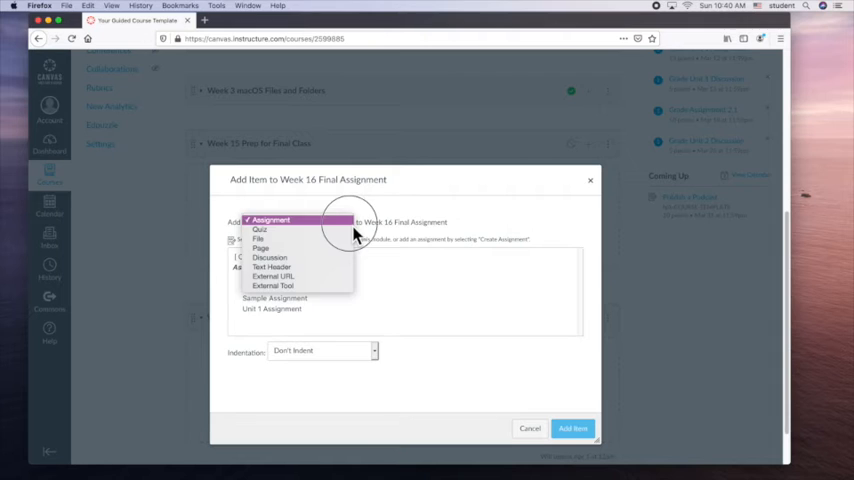
{"action": "mouse_move", "coordinate": [342, 256]}
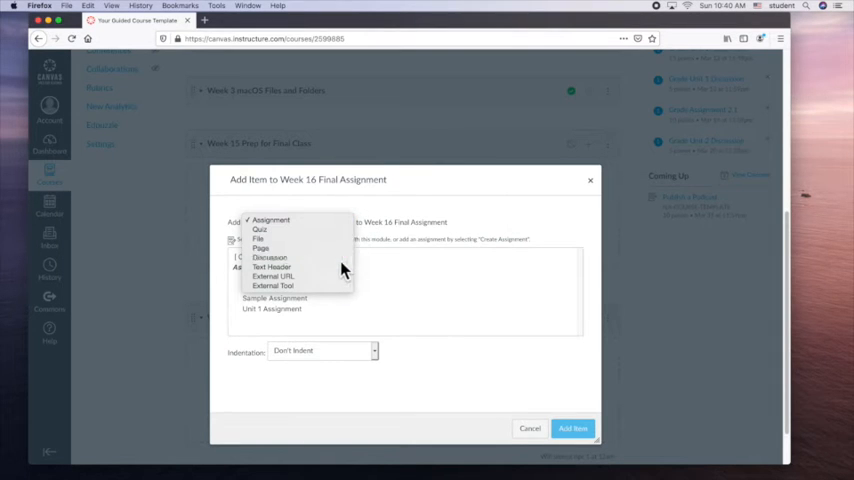
{"action": "left_click", "coordinate": [268, 256]}
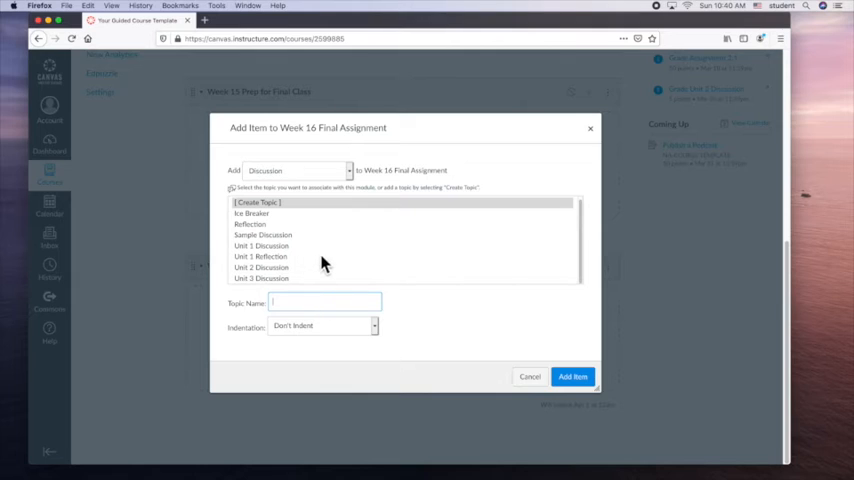
{"action": "mouse_move", "coordinate": [364, 264]}
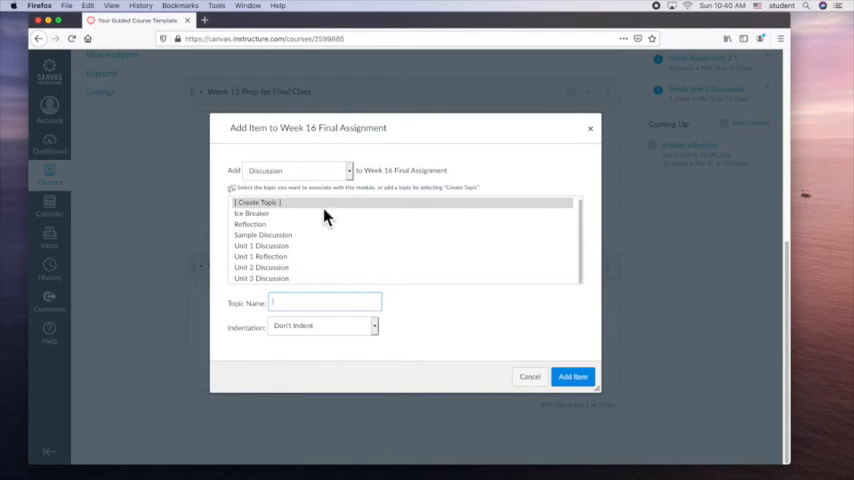
{"action": "left_click", "coordinate": [260, 268]}
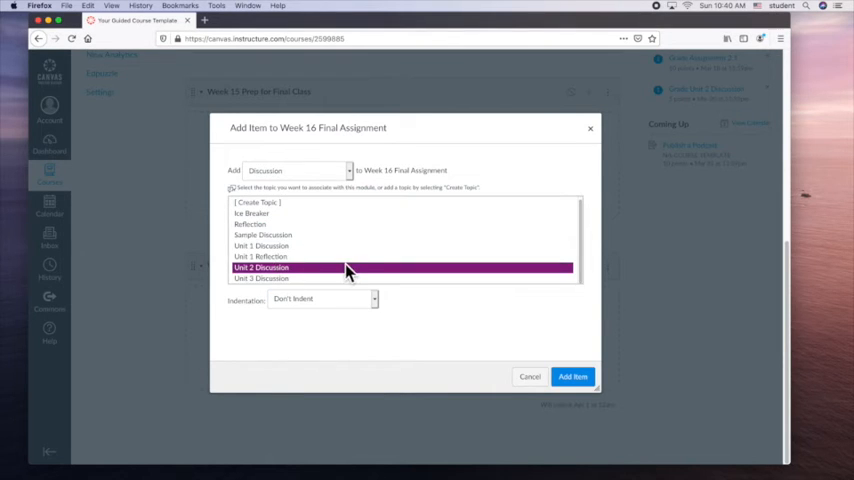
{"action": "mouse_move", "coordinate": [336, 188]}
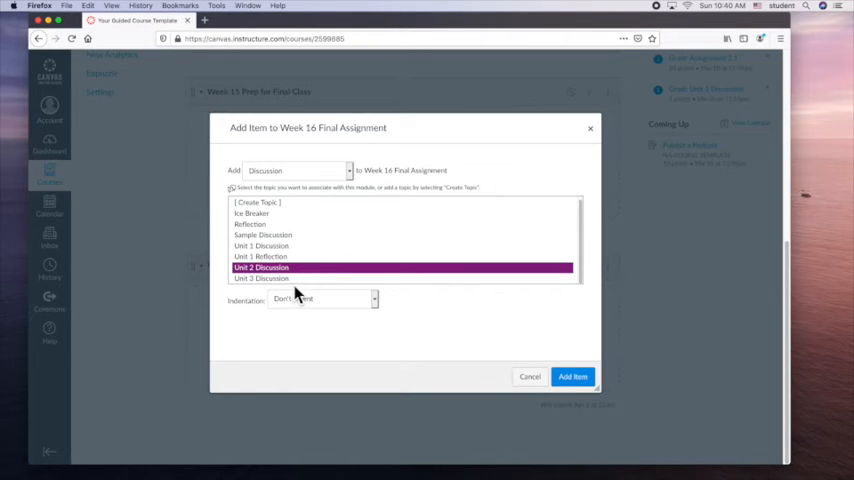
{"action": "left_click", "coordinate": [304, 170]}
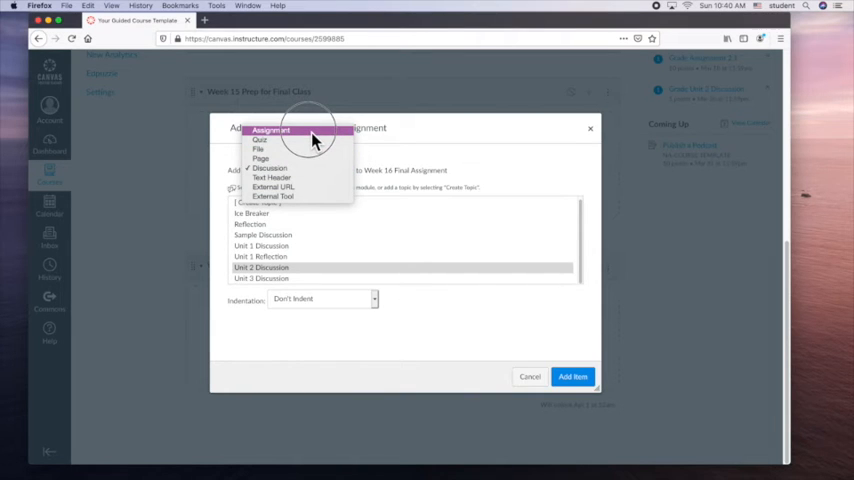
Step: Add a new quiz named 'Week 15 Final Quiz' to the module
{"action": "left_click", "coordinate": [258, 140]}
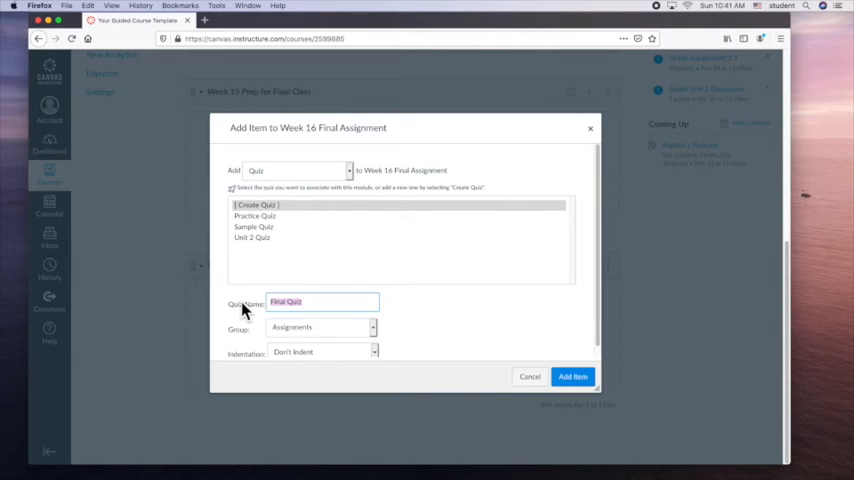
{"action": "type", "text": "Week 15 Fian"}
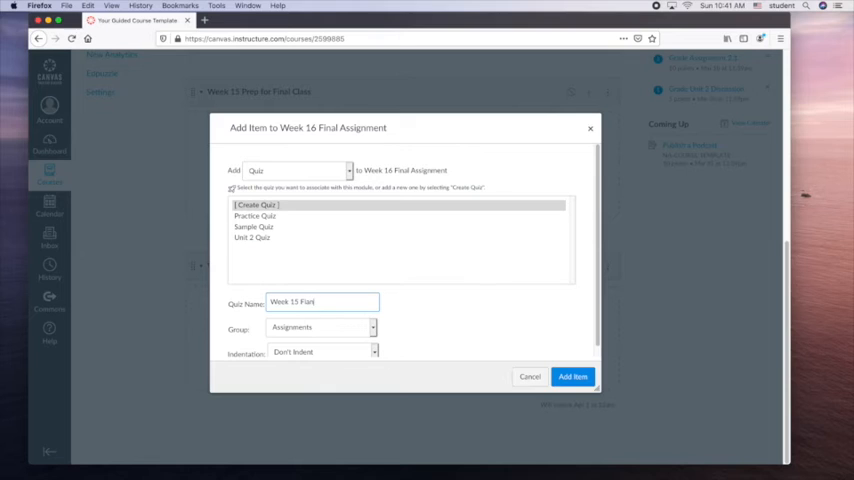
{"action": "type", "text": "Final"}
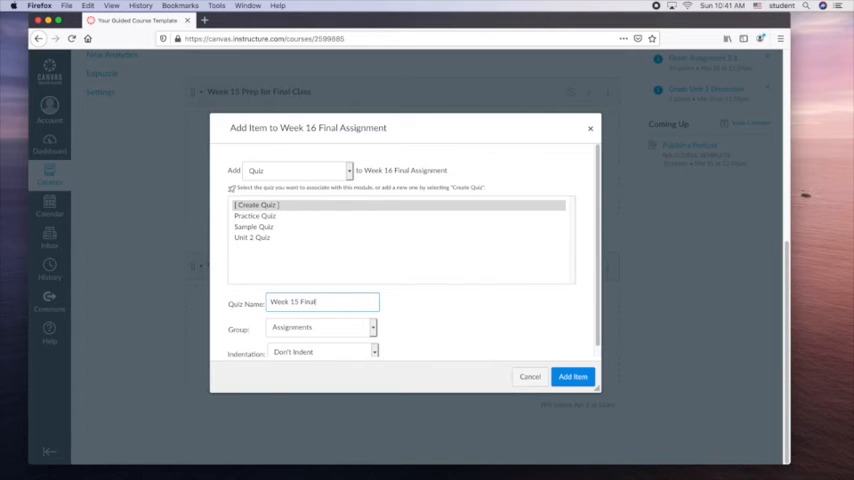
{"action": "type", "text": "Quiz"}
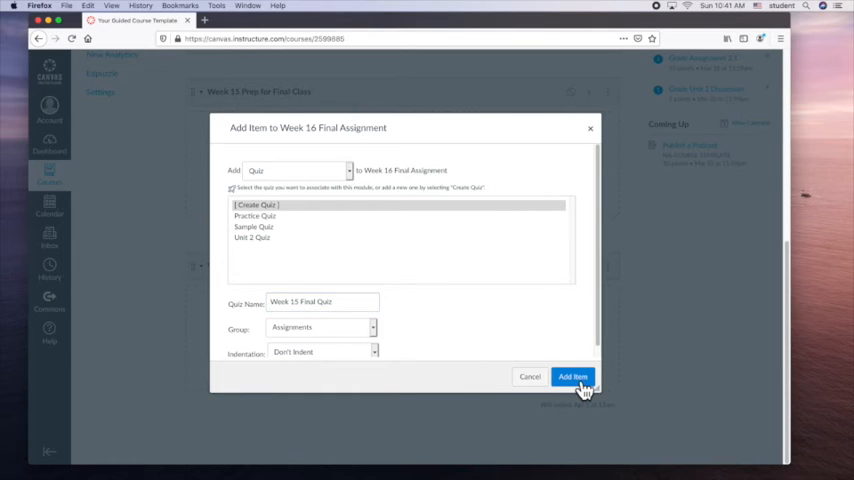
{"action": "left_click", "coordinate": [572, 376]}
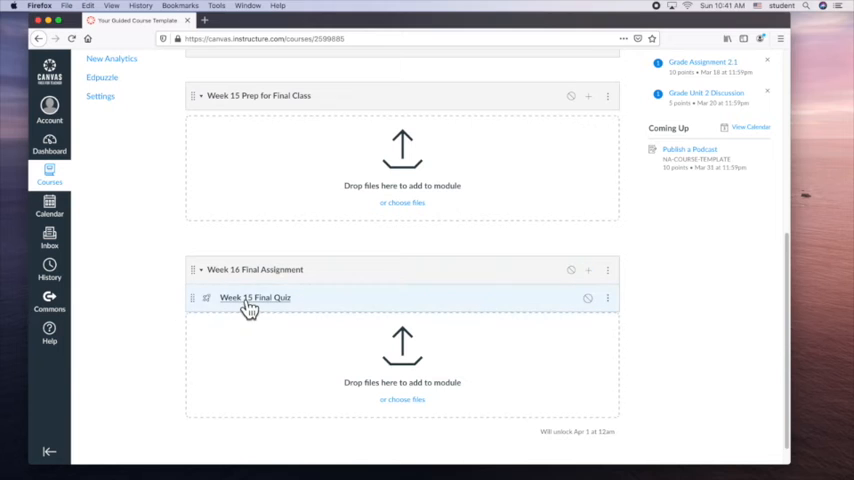
Step: Edit the quiz item and retitle it 'Week 16 Final Quiz'
{"action": "left_click", "coordinate": [608, 296]}
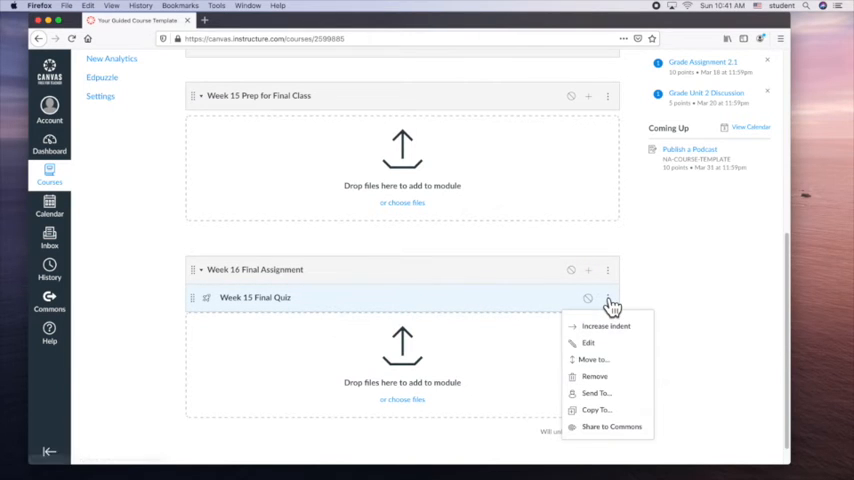
{"action": "left_click", "coordinate": [652, 268]}
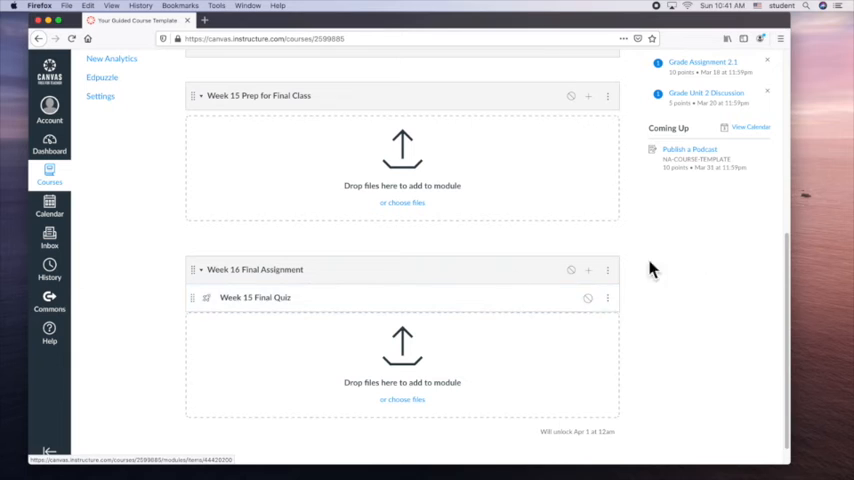
{"action": "mouse_move", "coordinate": [624, 312]}
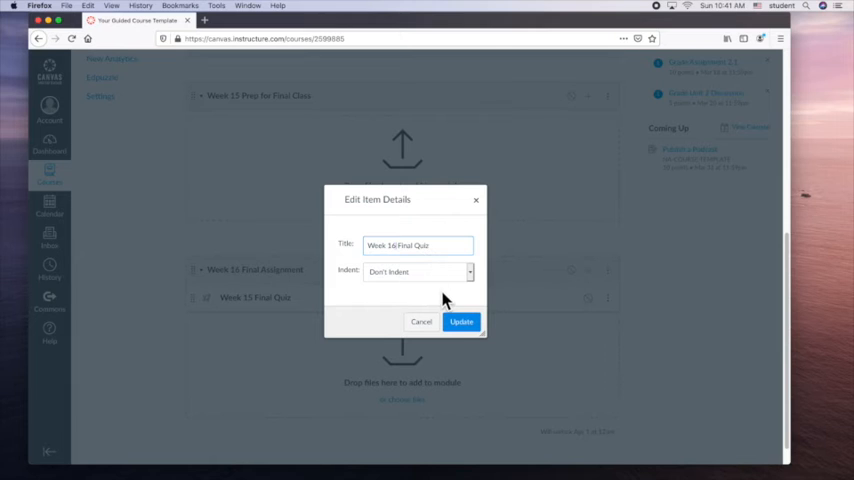
{"action": "left_click", "coordinate": [462, 320]}
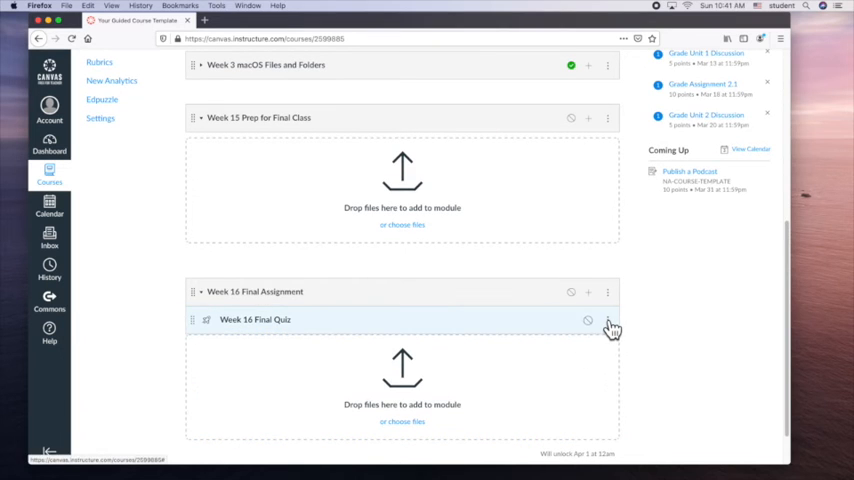
{"action": "mouse_move", "coordinate": [612, 328]}
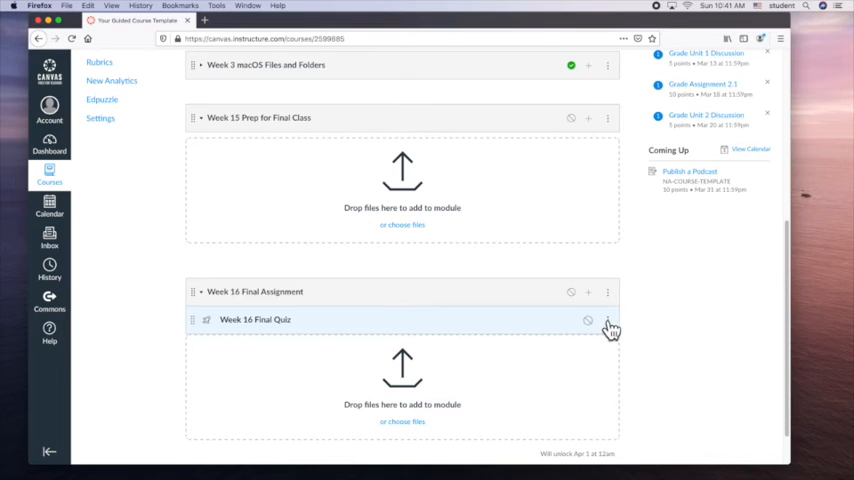
{"action": "left_click", "coordinate": [608, 320]}
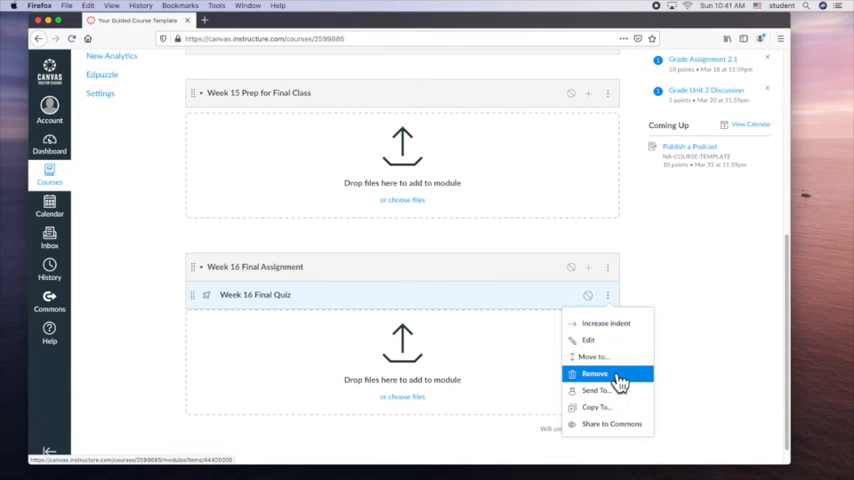
{"action": "mouse_move", "coordinate": [600, 408]}
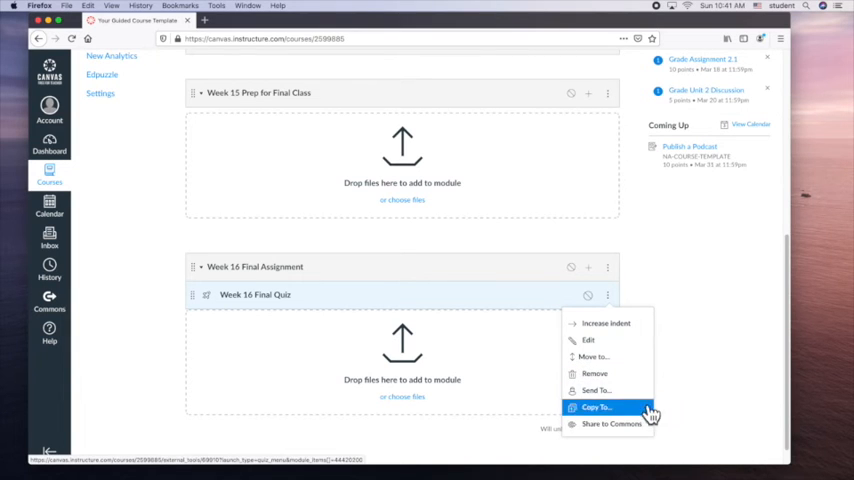
{"action": "left_click", "coordinate": [596, 408]}
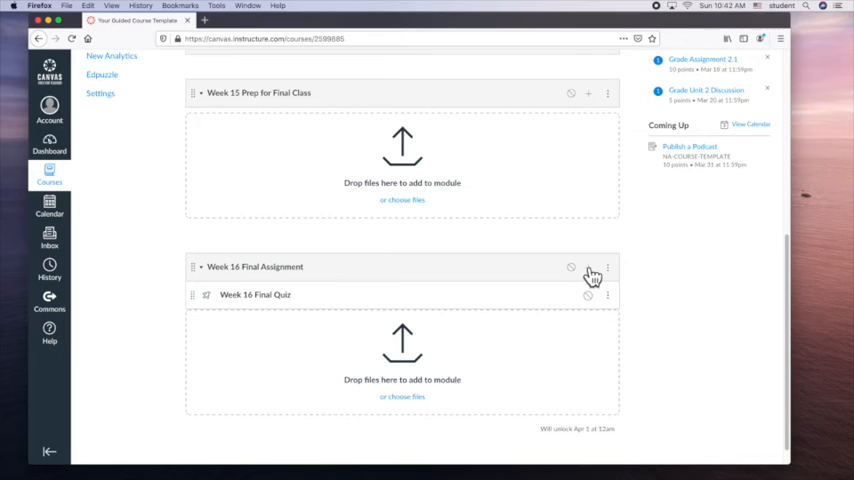
Step: Add a new assignment named 'Week 16 Assignment' to the module
{"action": "left_click", "coordinate": [588, 268]}
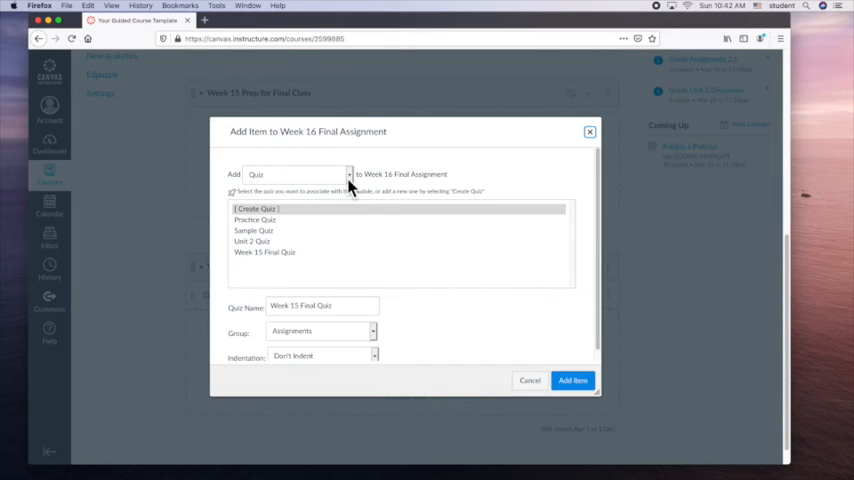
{"action": "left_click", "coordinate": [264, 252]}
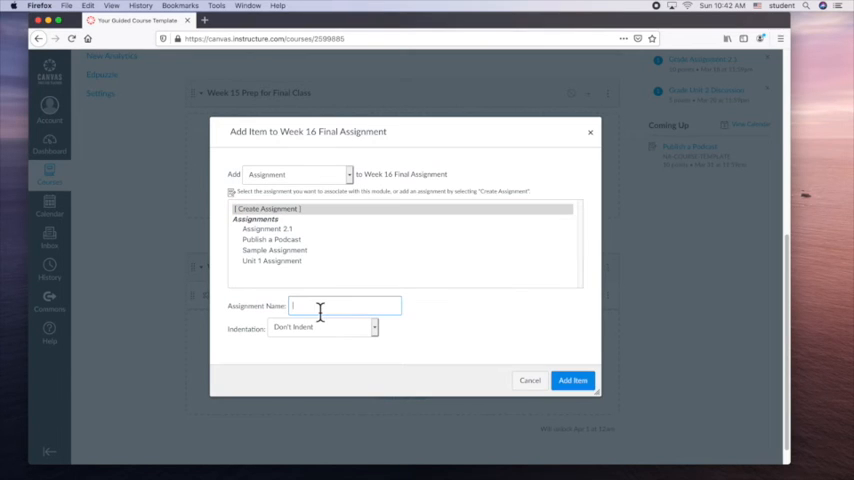
{"action": "type", "text": "Week 1"}
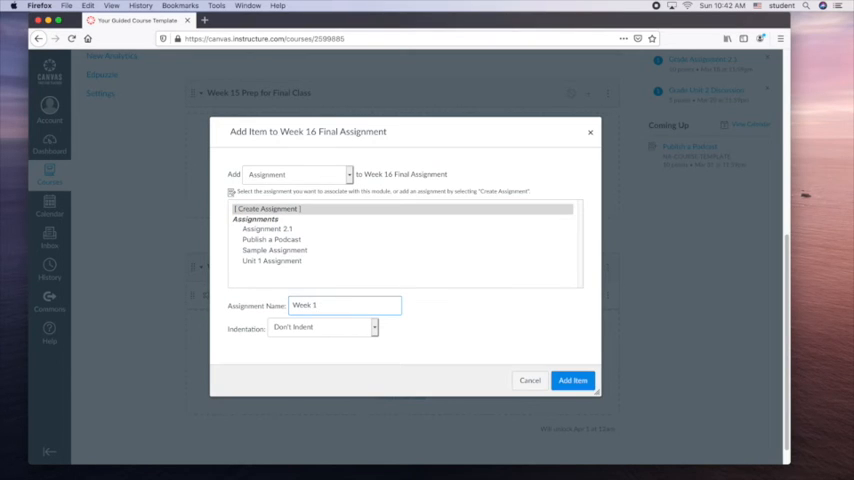
{"action": "type", "text": "Week 16 Assignment"}
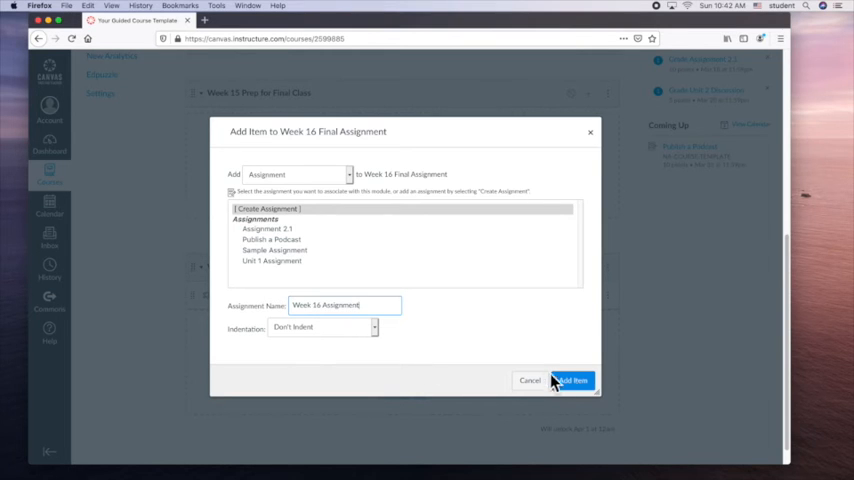
{"action": "left_click", "coordinate": [568, 380]}
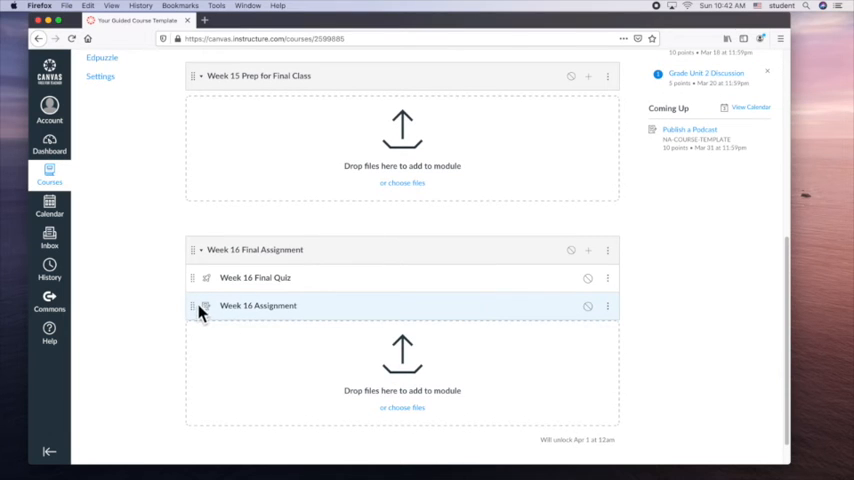
Step: Delete the Week 15 Prep for Final Class module via its options menu and confirm with OK
{"action": "left_click_drag", "start_coordinate": [200, 304], "coordinate": [200, 276]}
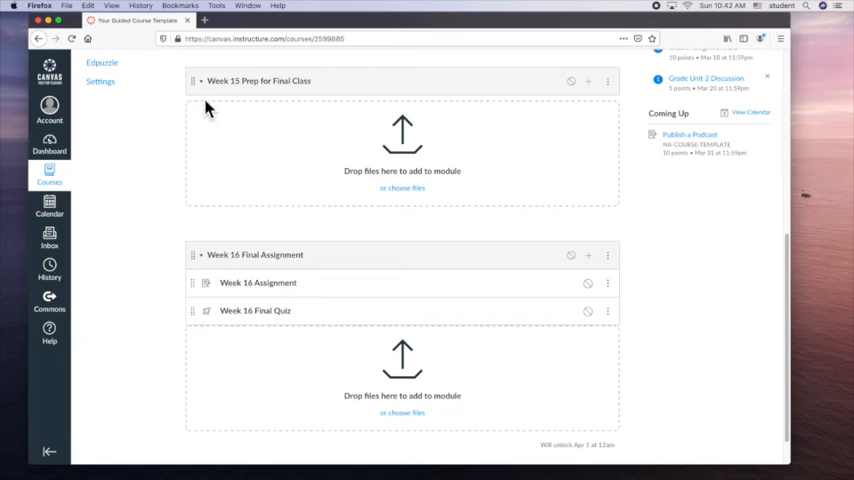
{"action": "scroll", "scroll_direction": "up", "scroll_amount": 3}
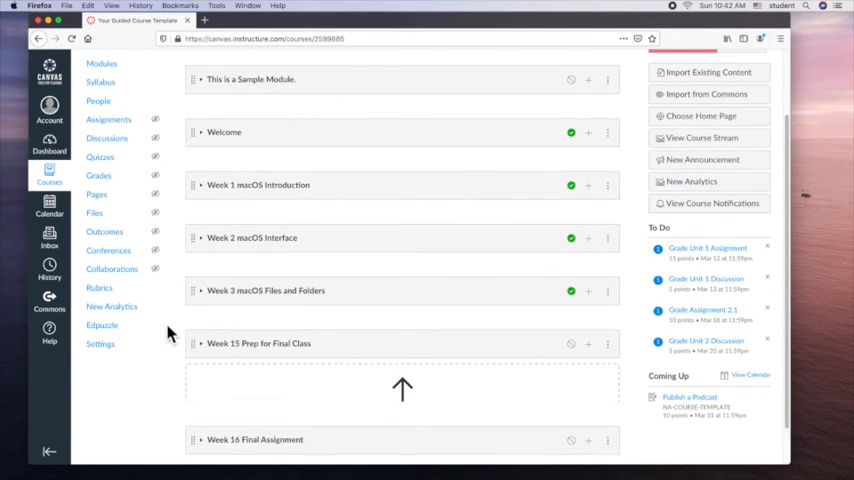
{"action": "scroll", "scroll_direction": "down", "scroll_amount": 3}
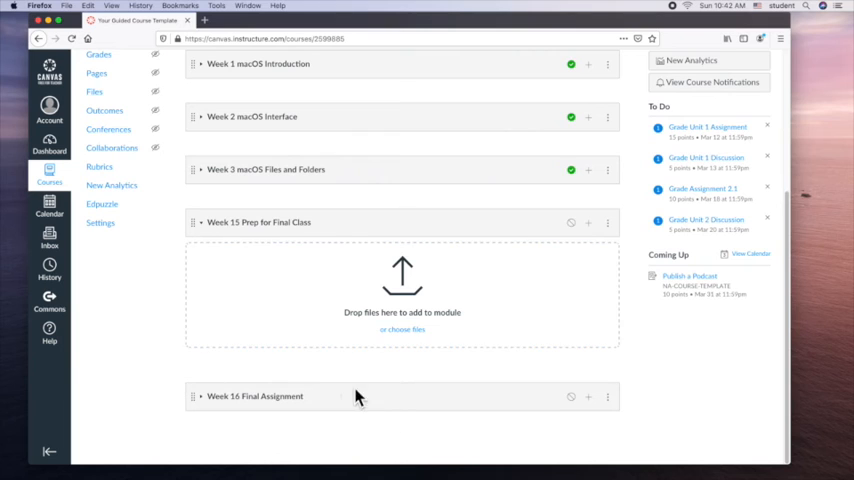
{"action": "mouse_move", "coordinate": [532, 238]}
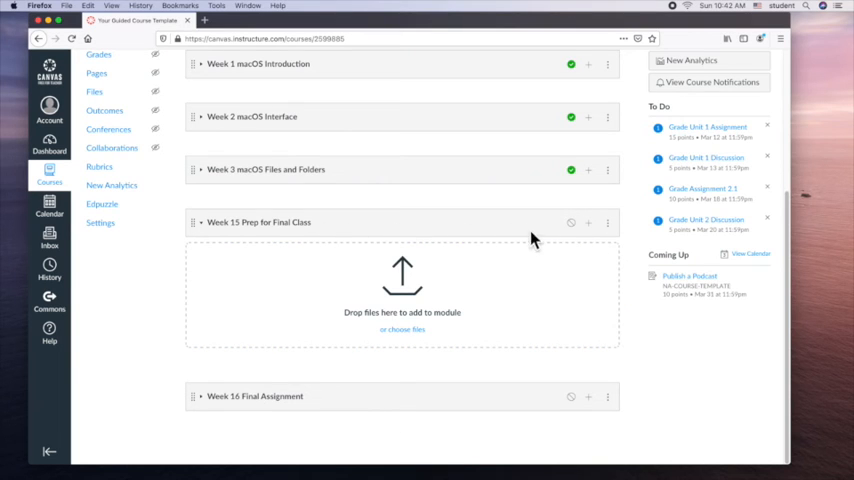
{"action": "left_click", "coordinate": [608, 222]}
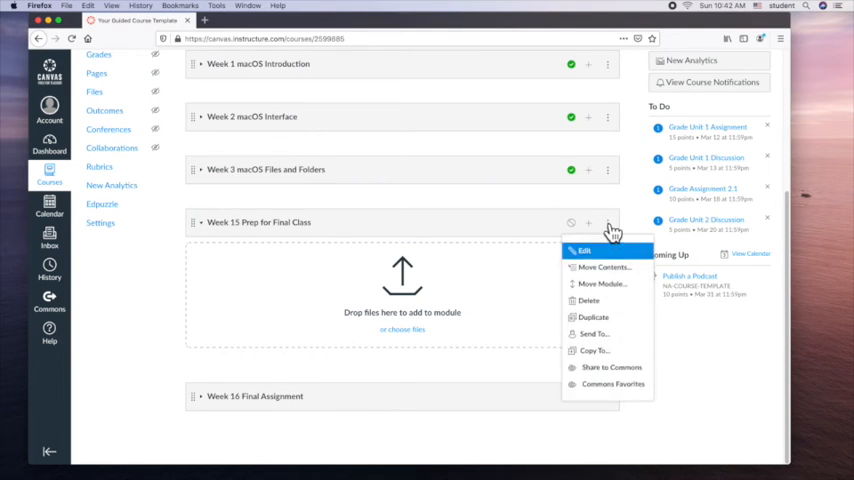
{"action": "left_click", "coordinate": [584, 300]}
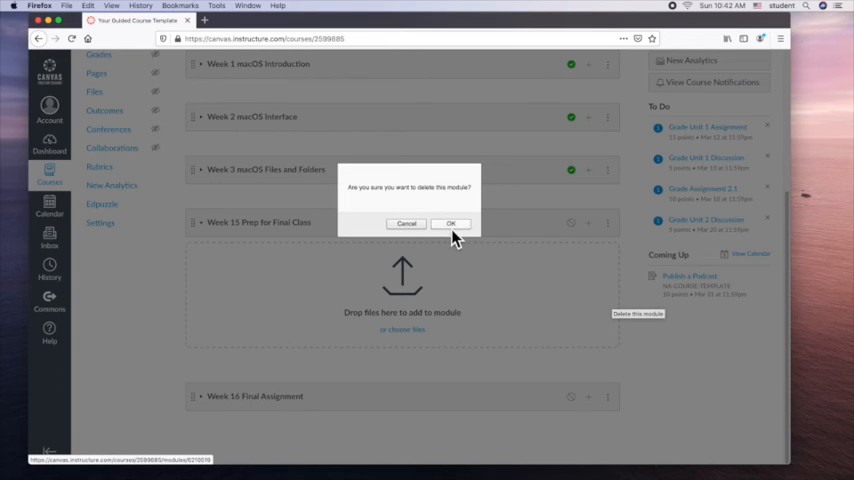
{"action": "left_click", "coordinate": [450, 224]}
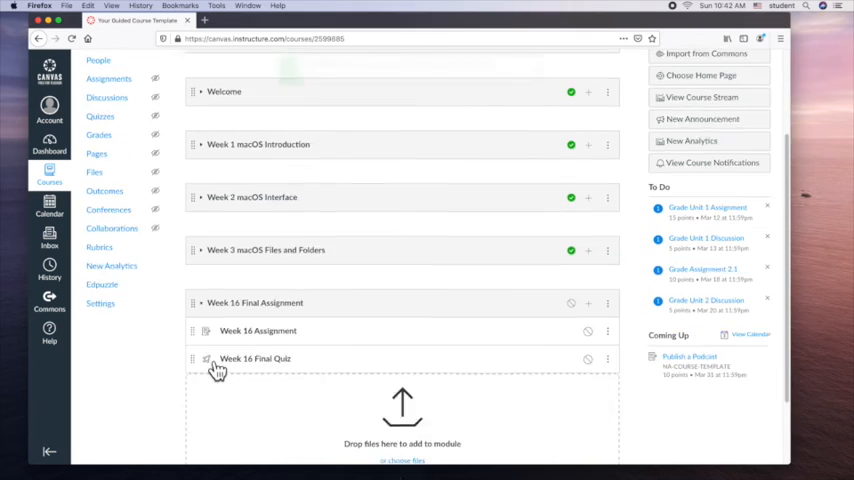
Step: Scroll down to the Week 16 Final Assignment module's Assignment and Final Quiz items
{"action": "scroll", "scroll_direction": "down", "scroll_amount": 3}
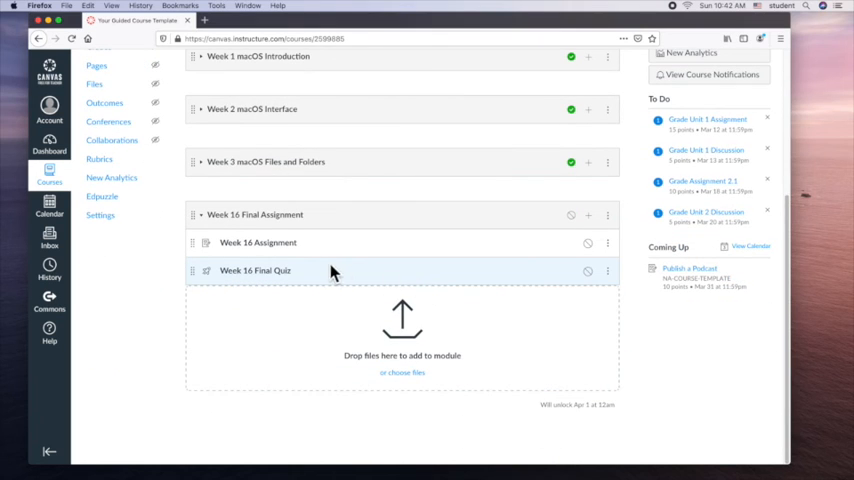
{"action": "mouse_move", "coordinate": [266, 308]}
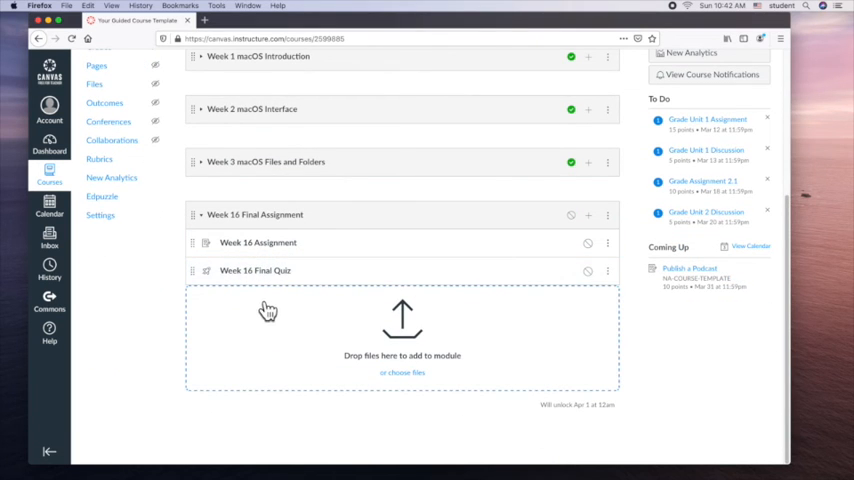
{"action": "mouse_move", "coordinate": [580, 288]}
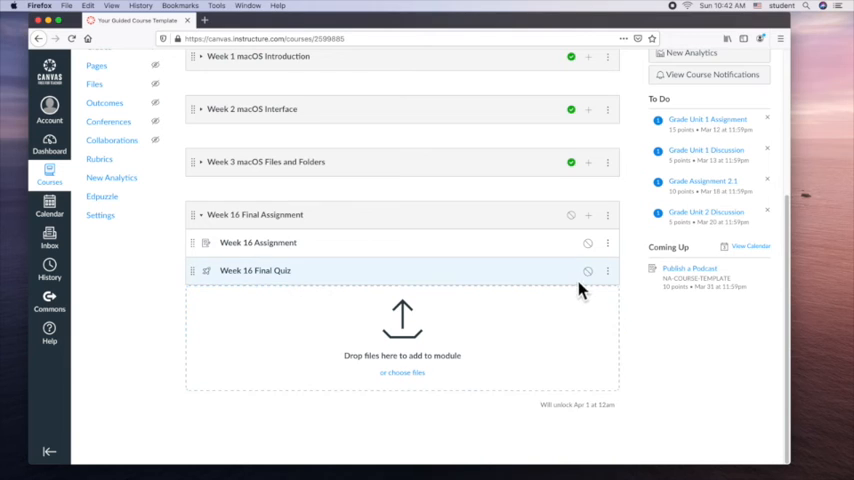
{"action": "mouse_move", "coordinate": [584, 272]}
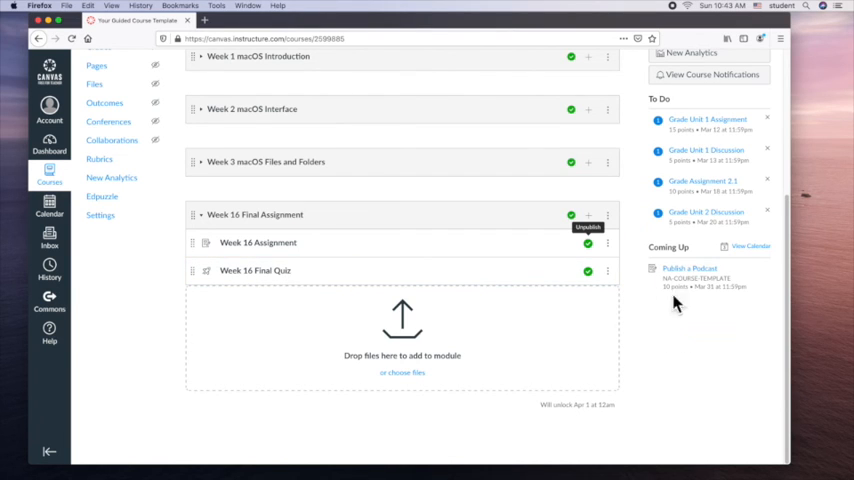
{"action": "mouse_move", "coordinate": [322, 258]}
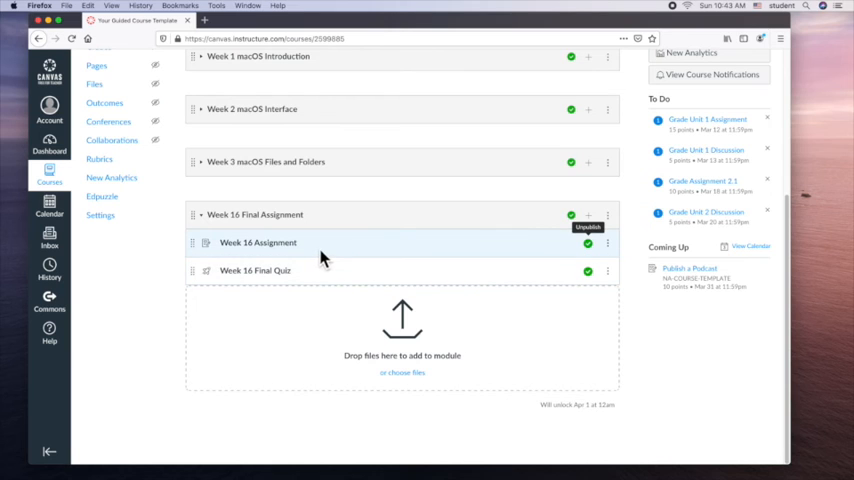
{"action": "mouse_move", "coordinate": [644, 334]}
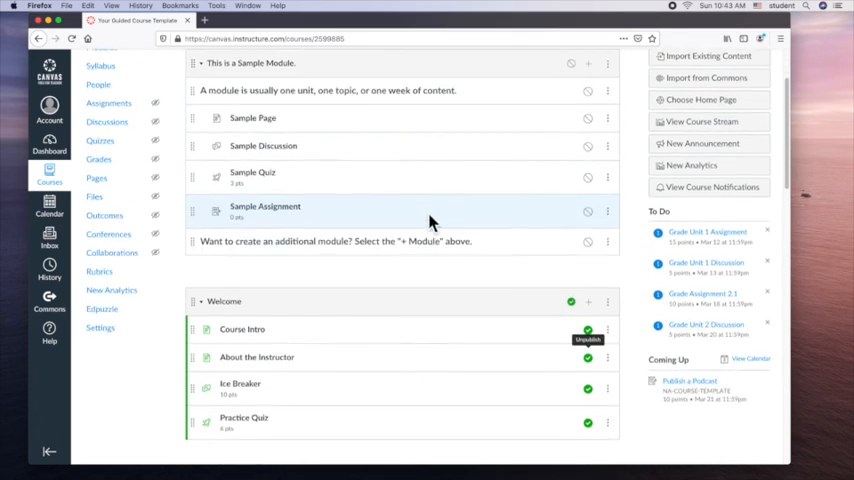
{"action": "scroll", "scroll_direction": "down", "scroll_amount": 3}
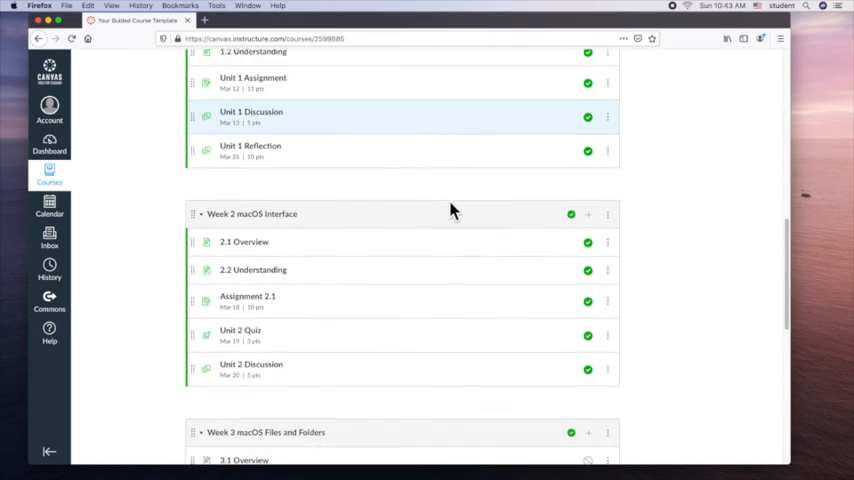
{"action": "scroll", "scroll_direction": "down", "scroll_amount": 3}
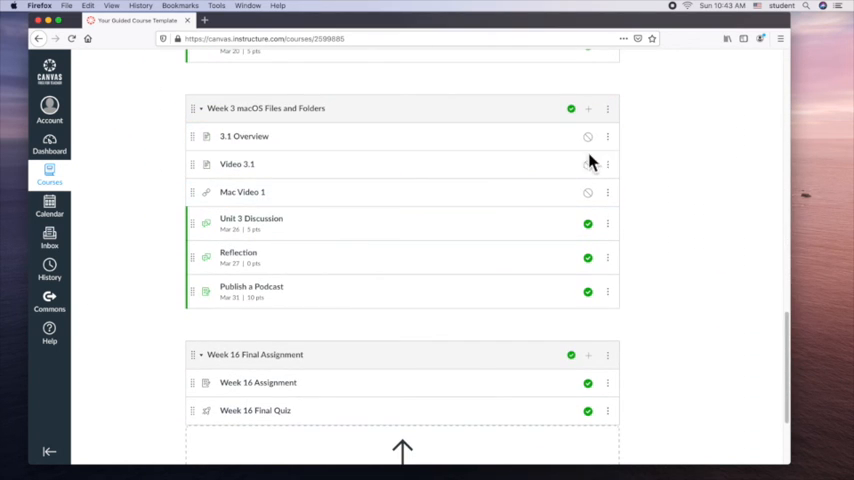
{"action": "mouse_move", "coordinate": [520, 188]}
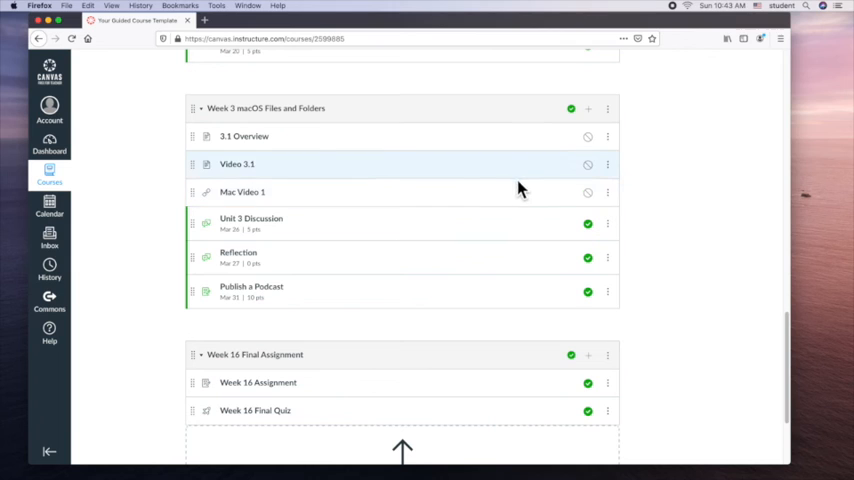
{"action": "mouse_move", "coordinate": [294, 150]}
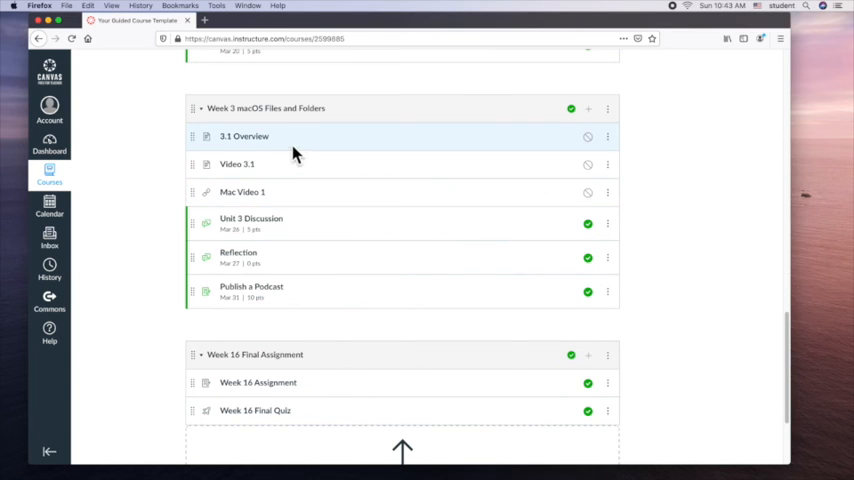
{"action": "mouse_move", "coordinate": [248, 138]}
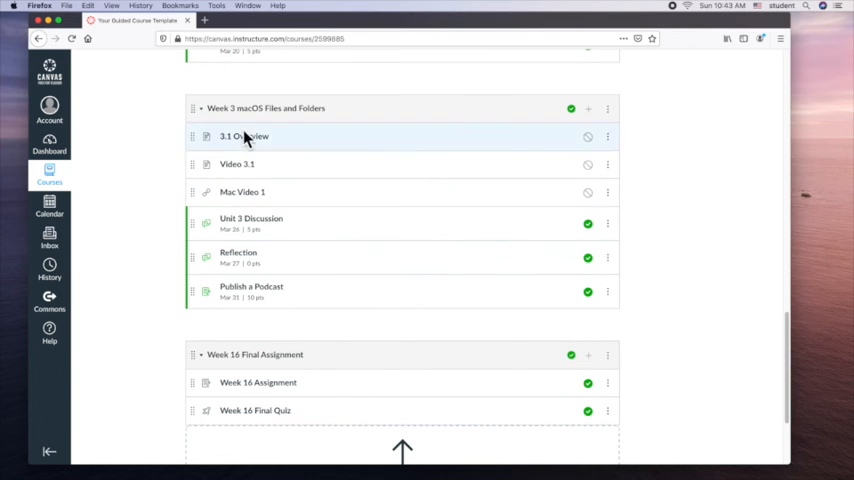
{"action": "mouse_move", "coordinate": [276, 156]}
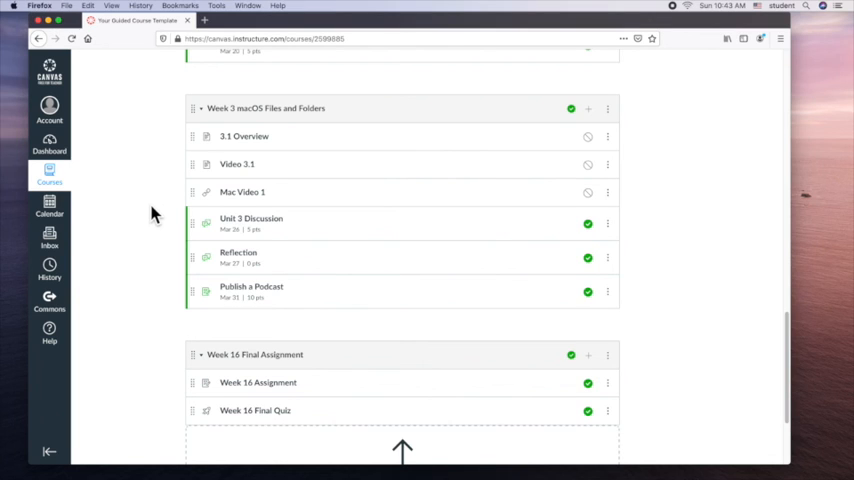
{"action": "mouse_move", "coordinate": [168, 220]}
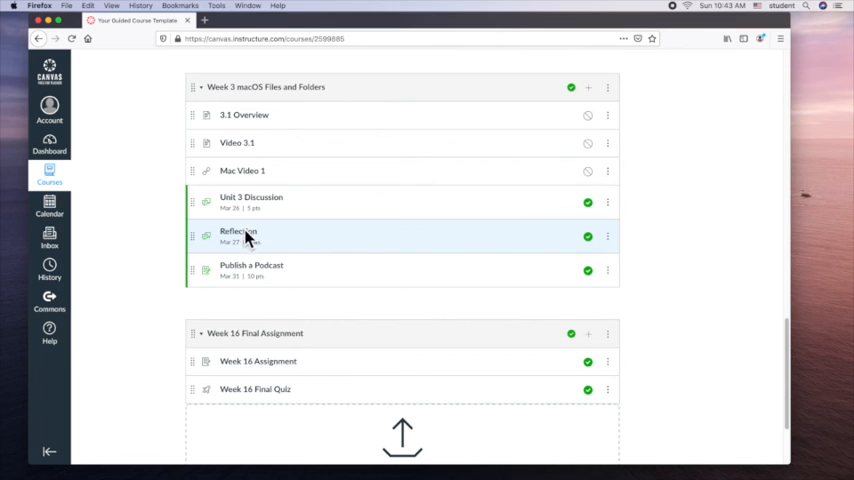
{"action": "scroll", "scroll_direction": "down", "scroll_amount": 3}
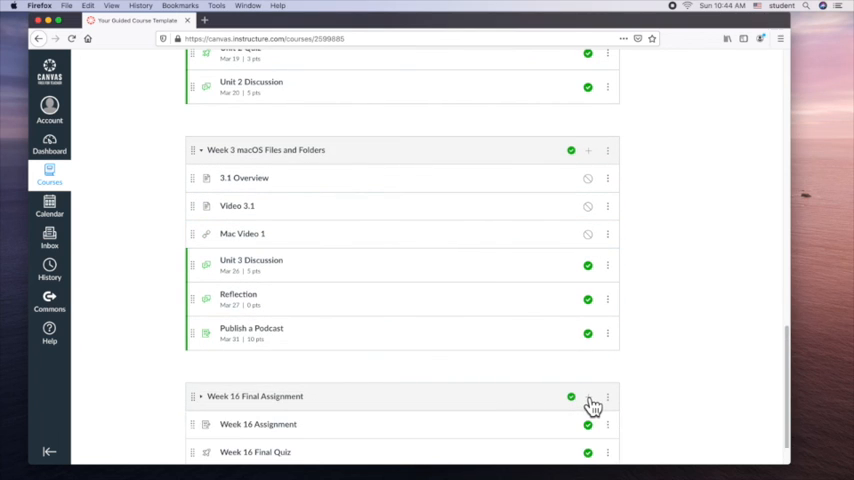
{"action": "scroll", "scroll_direction": "down", "scroll_amount": 3}
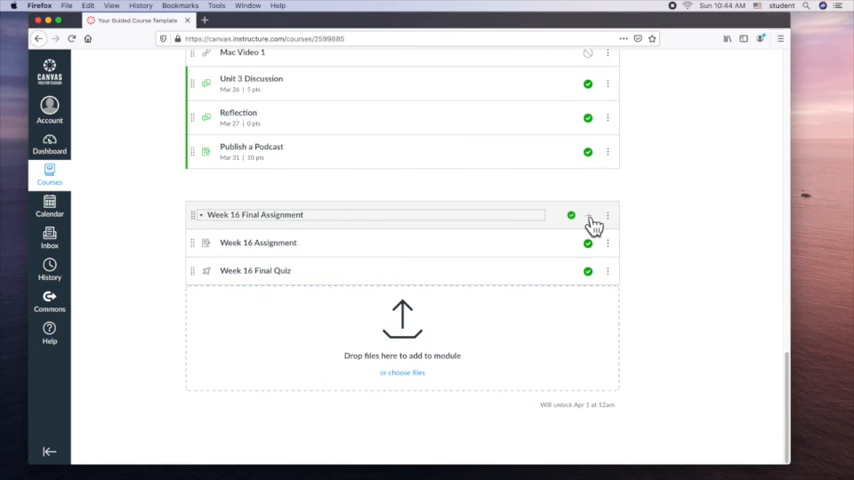
Step: Start adding a Discussion to Week 16 Final Assignment, choosing Ice Breaker rather than Reflection
{"action": "left_click", "coordinate": [588, 216]}
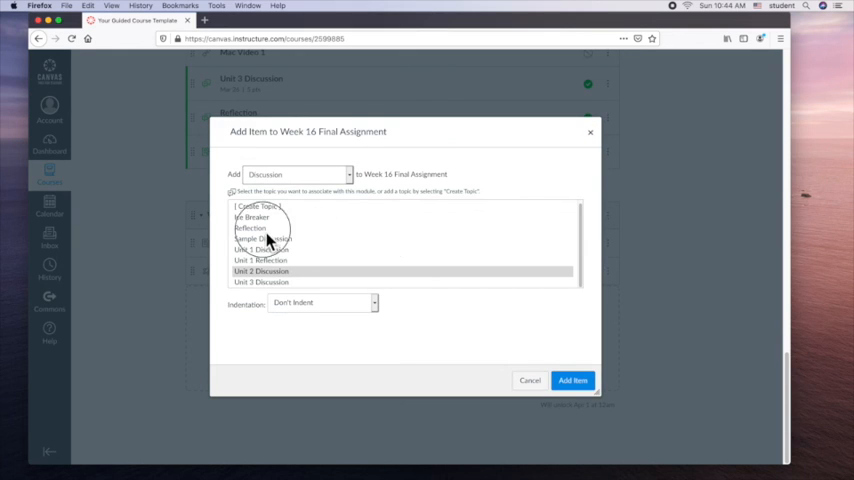
{"action": "left_click", "coordinate": [248, 228]}
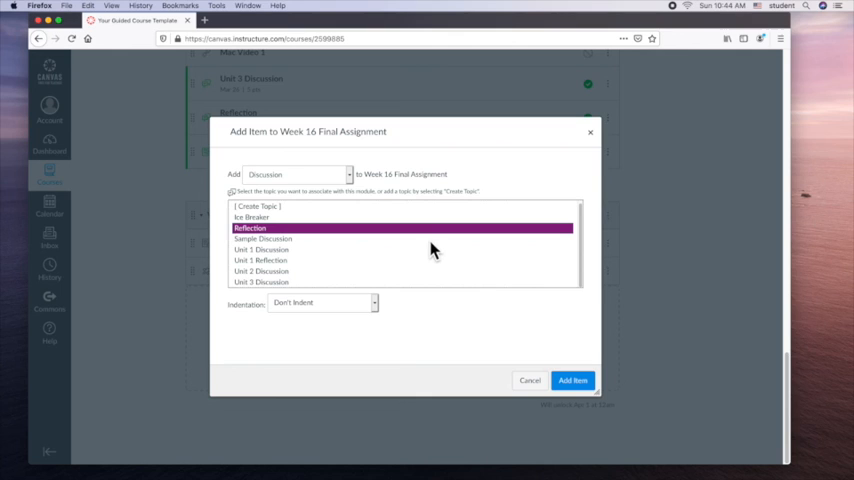
{"action": "mouse_move", "coordinate": [282, 270]}
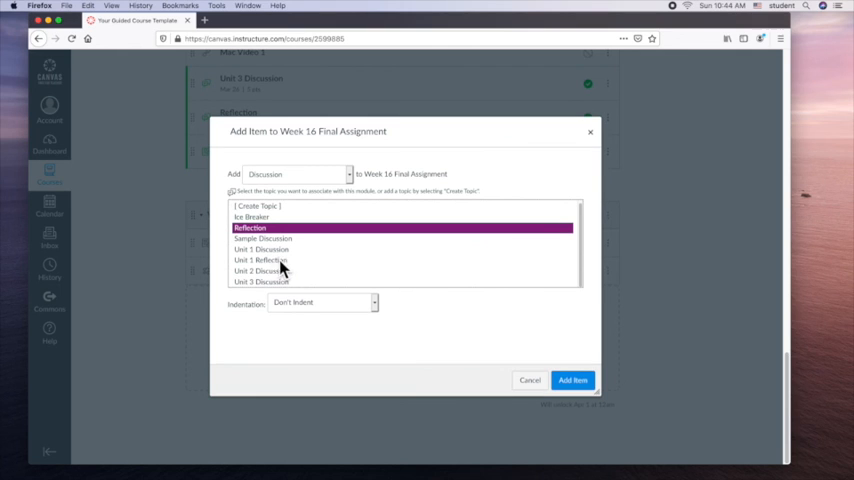
{"action": "mouse_move", "coordinate": [316, 180]}
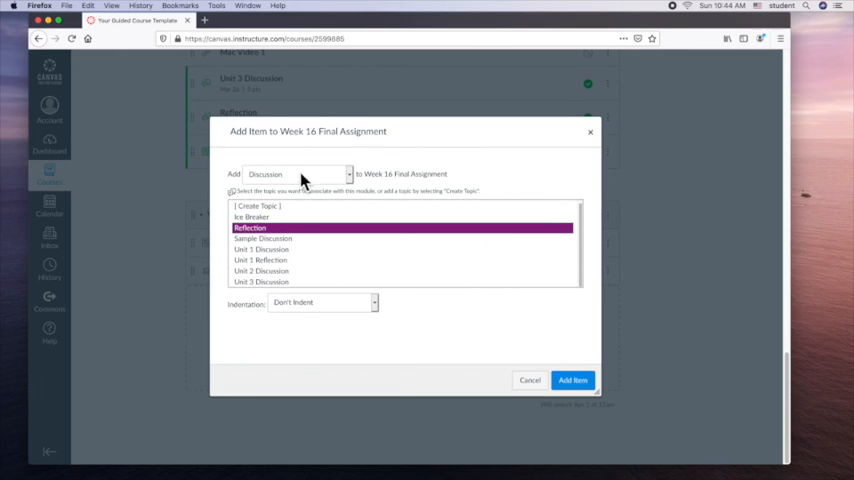
{"action": "left_click", "coordinate": [250, 216]}
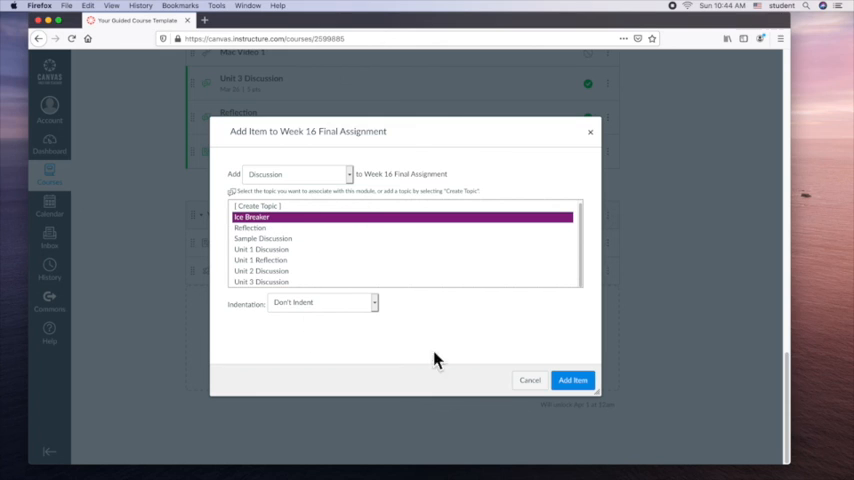